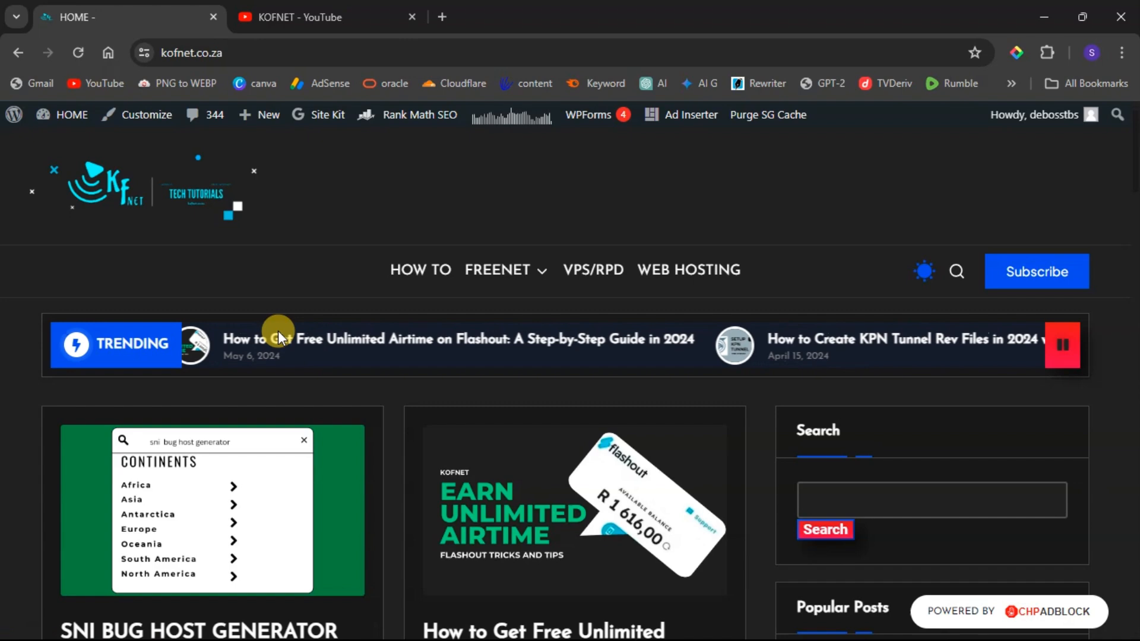
Search the kofnet.co.za site for 'sni' to list the SNI BUG HOST GENERATOR post
click(497, 269)
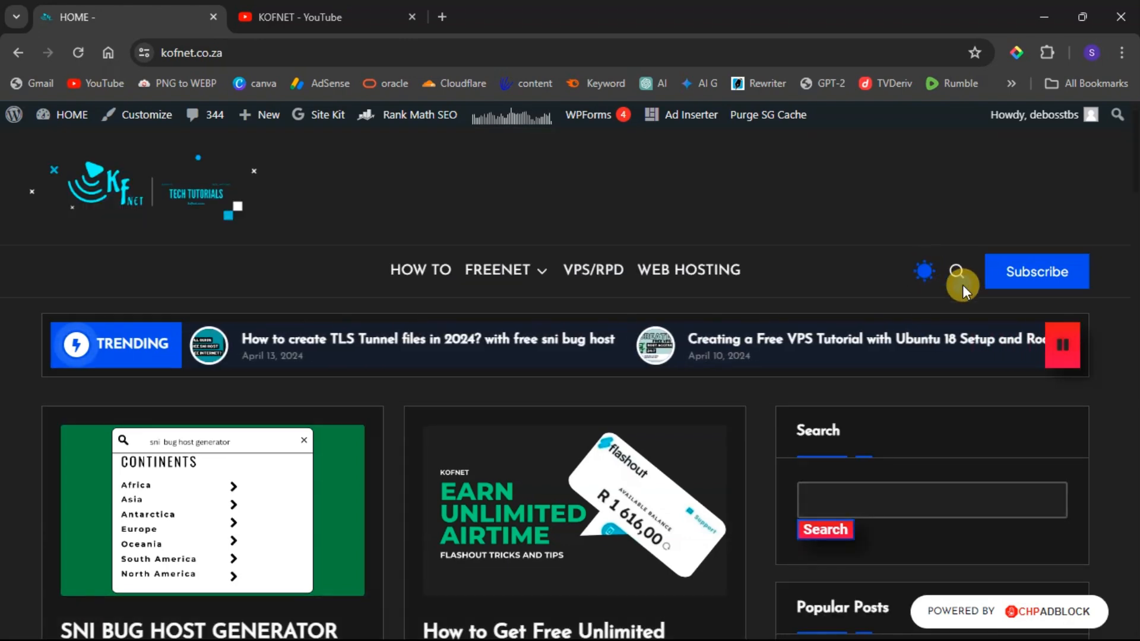
click(956, 271)
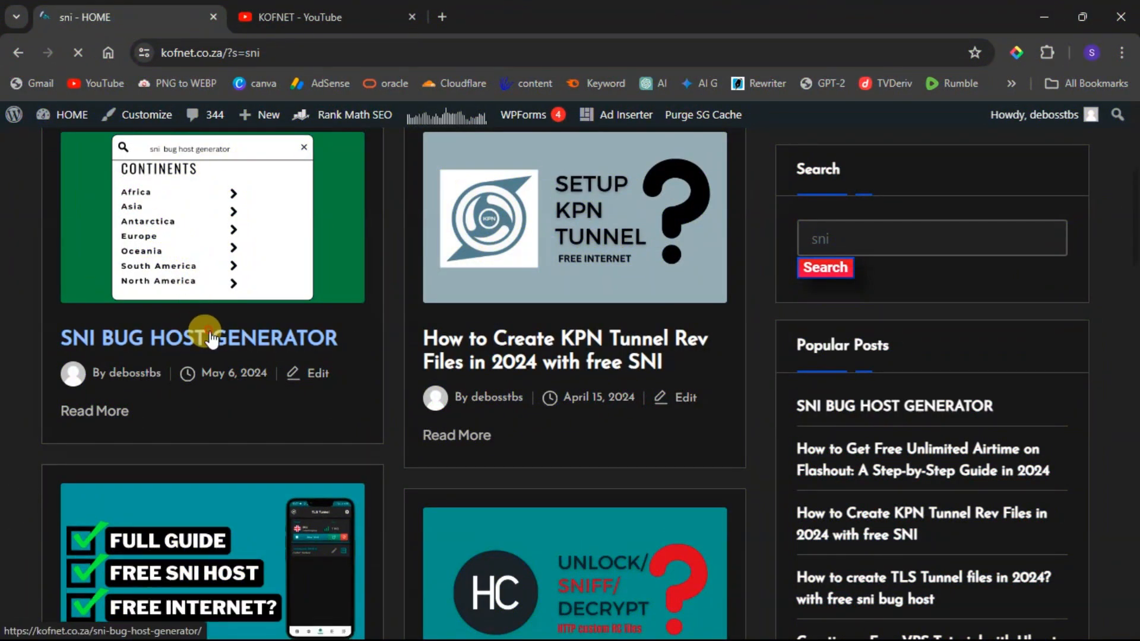
Open the SNI BUG HOST GENERATOR post and reach its Select a country dropdown
click(207, 338)
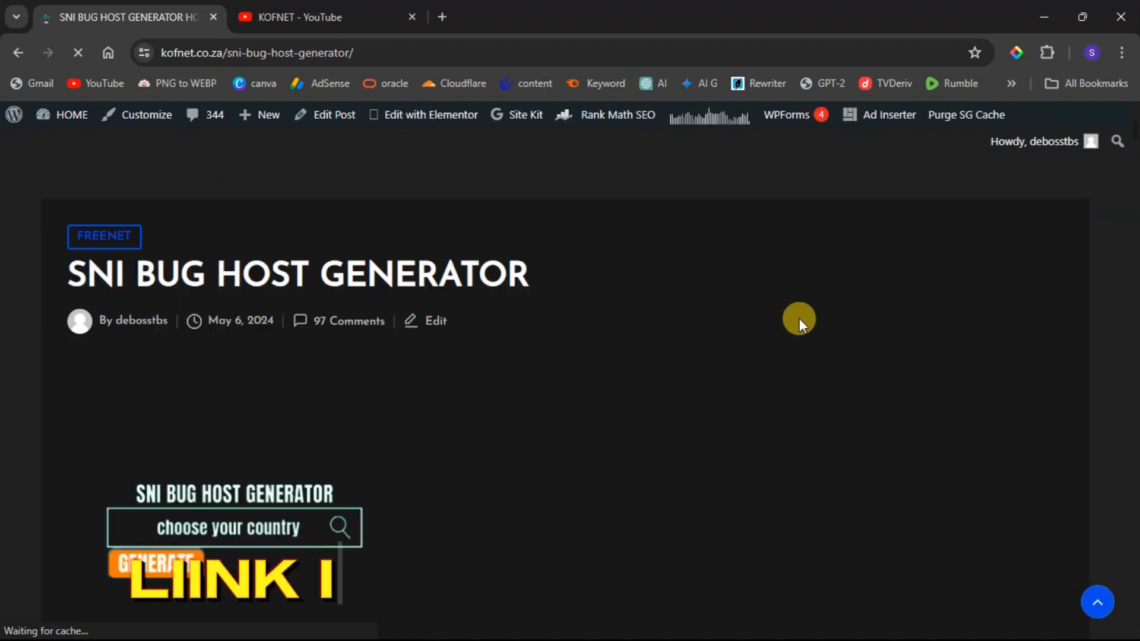
scroll(down, 3)
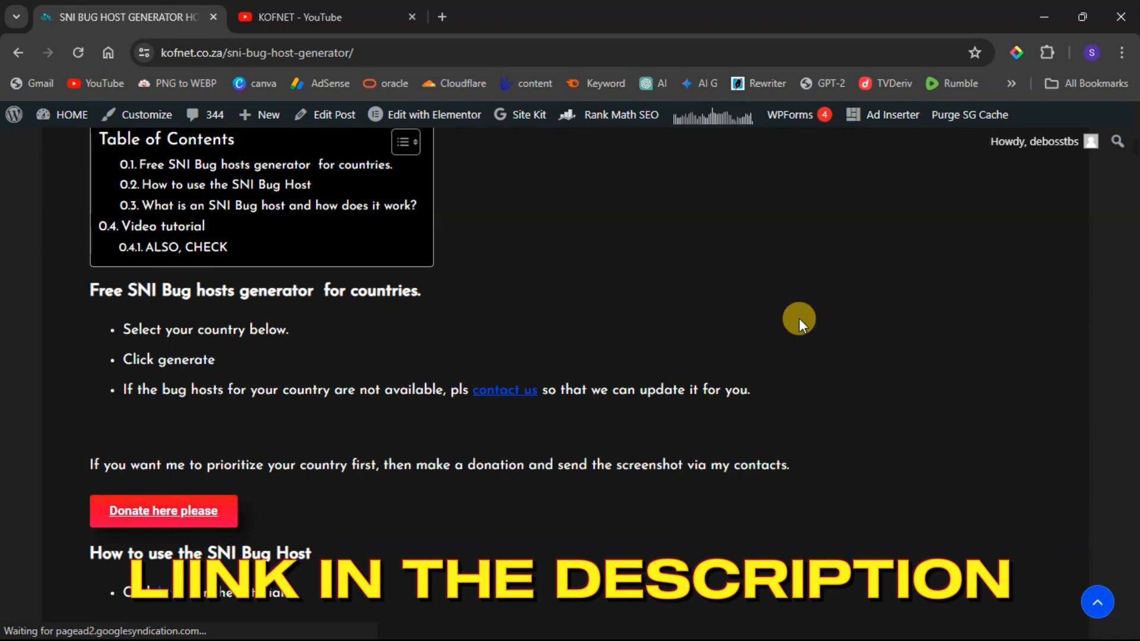
scroll(down, 3)
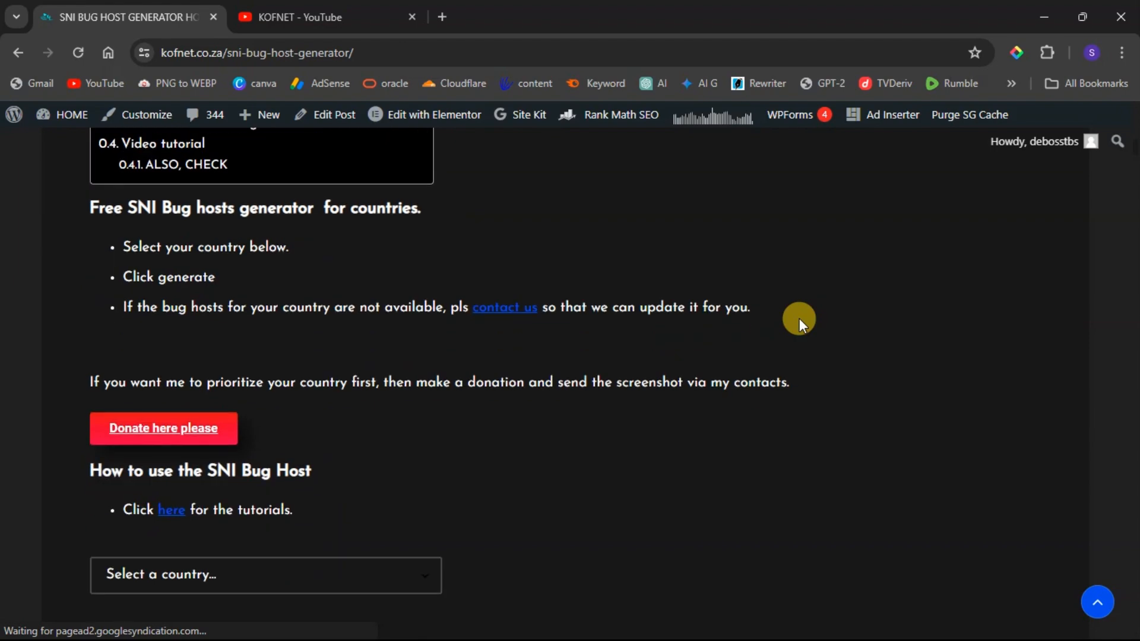
scroll(down, 3)
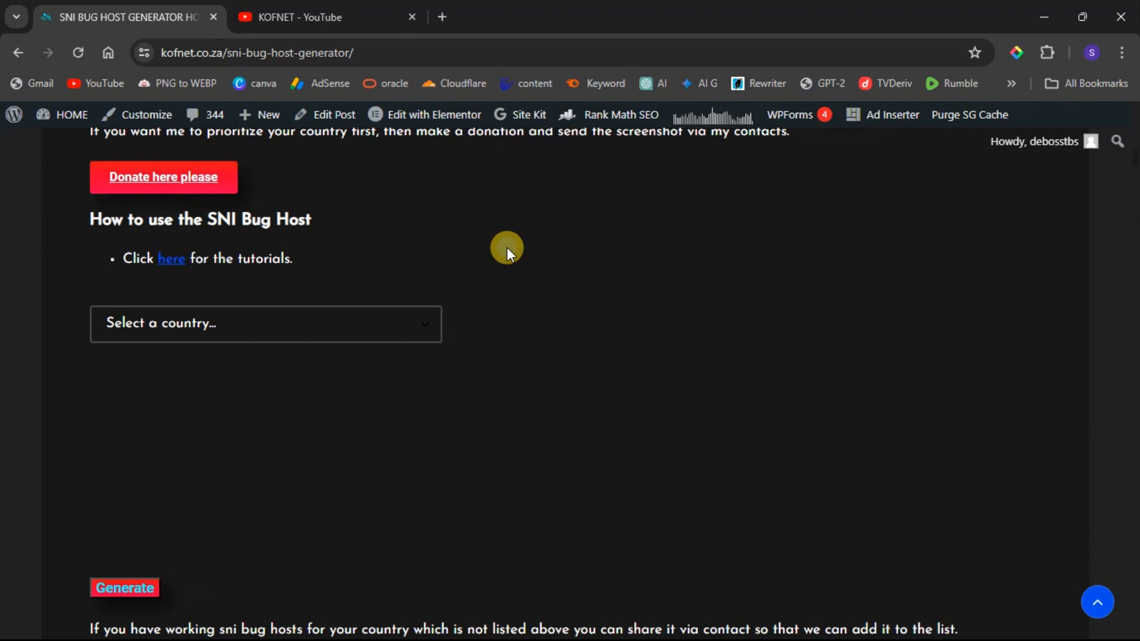
mouse_move(503, 267)
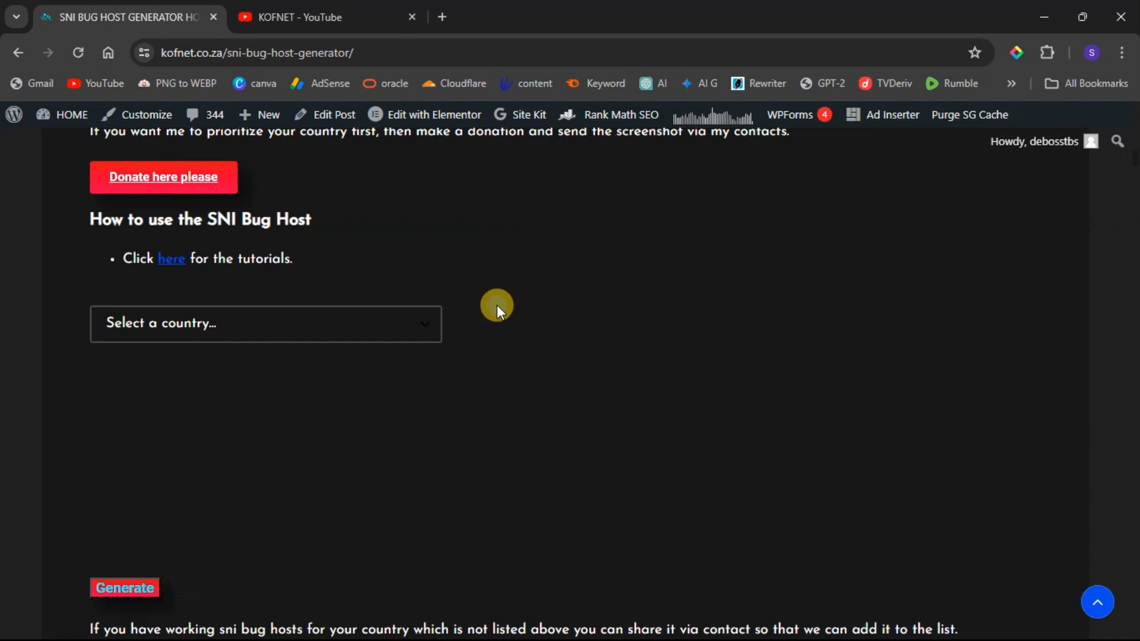
Choose Angola in the country dropdown and generate its available hosts
click(265, 322)
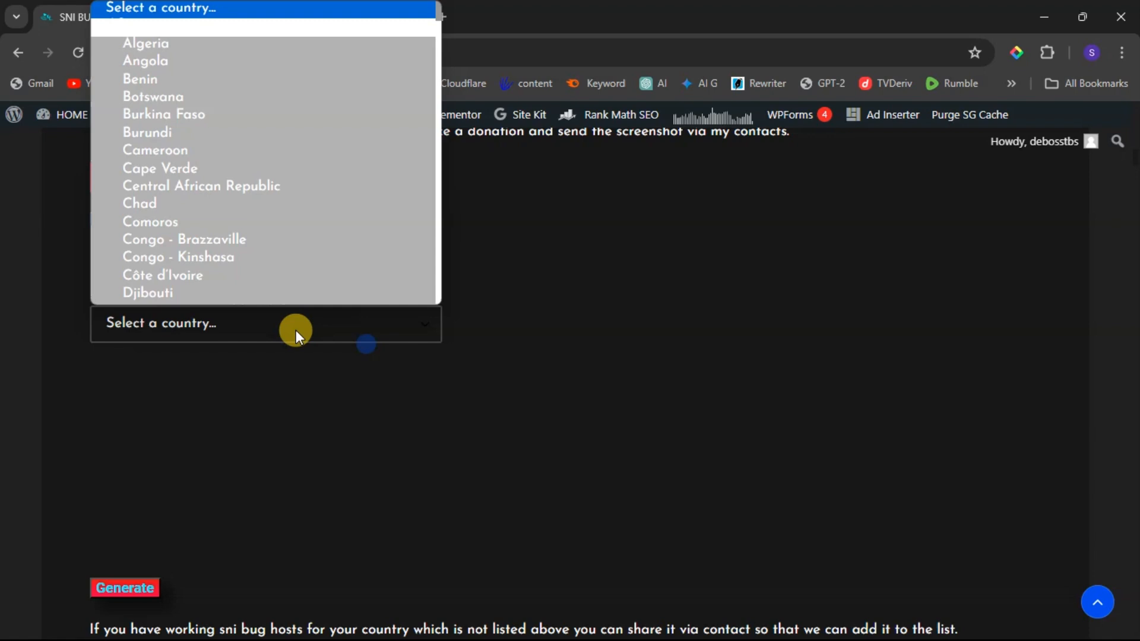
mouse_move(162, 64)
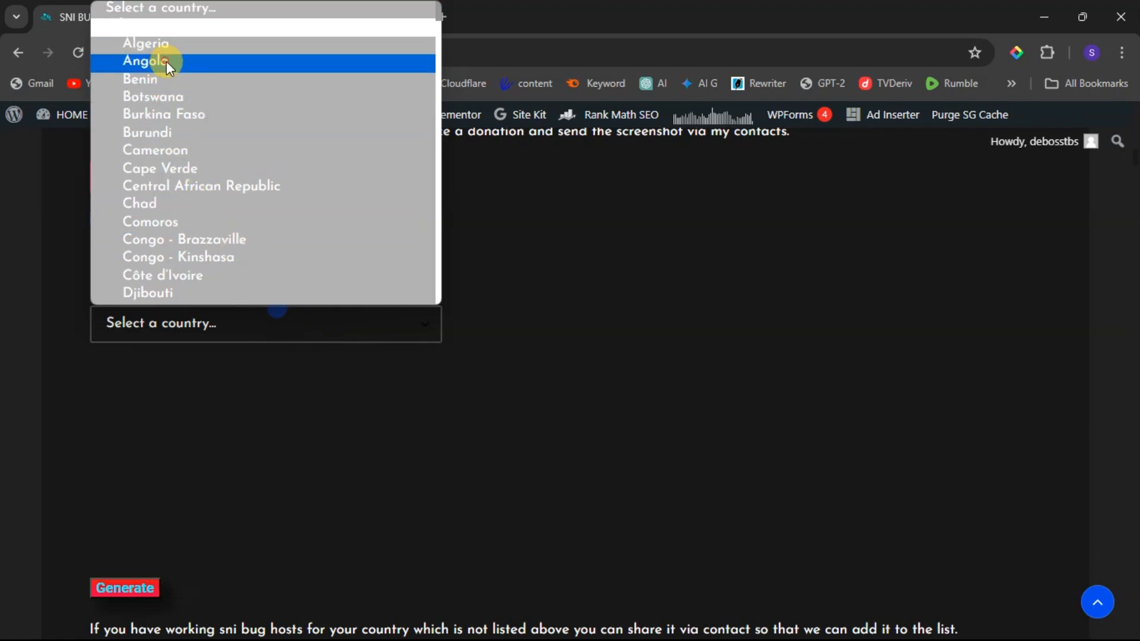
click(152, 62)
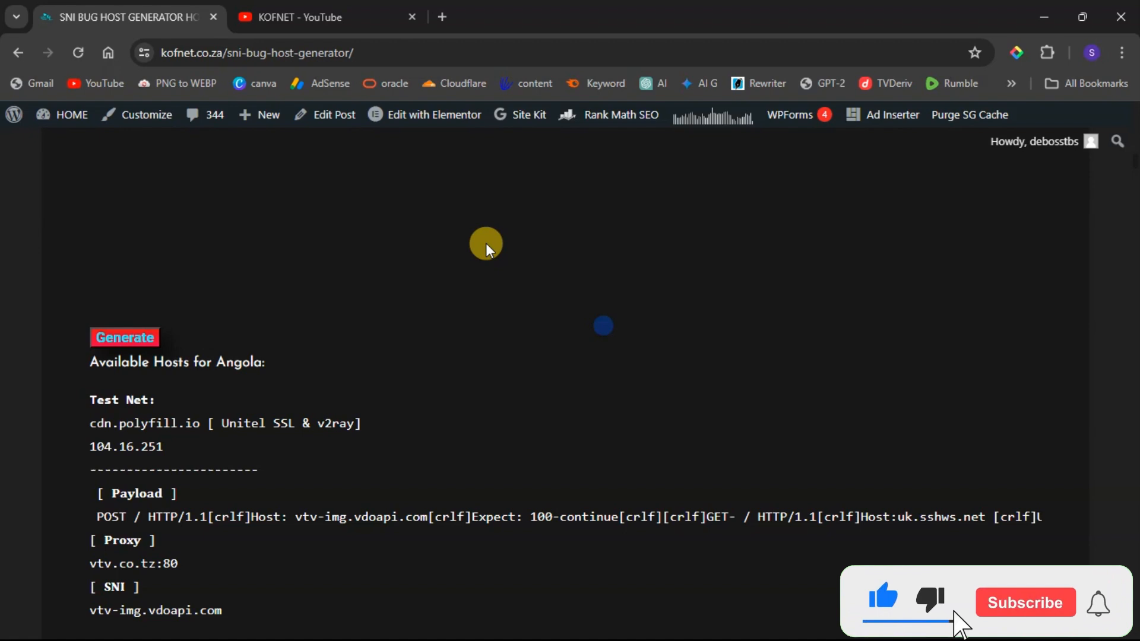
click(1026, 603)
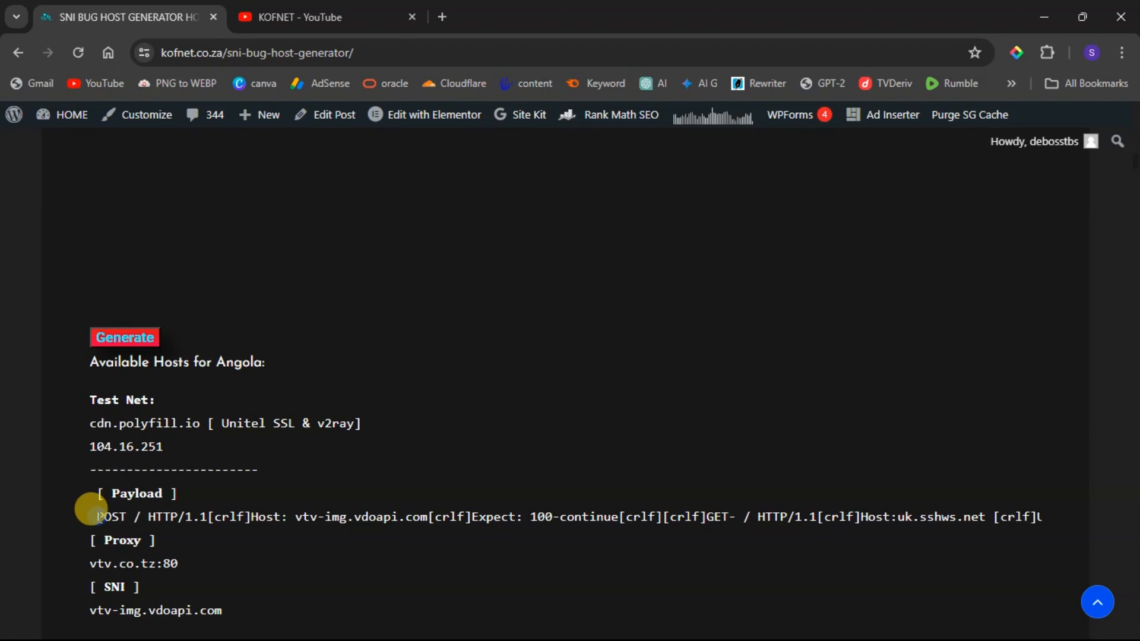
Review Angola's listed payload, proxy and SNI hosts down the page
drag(95, 516, 167, 447)
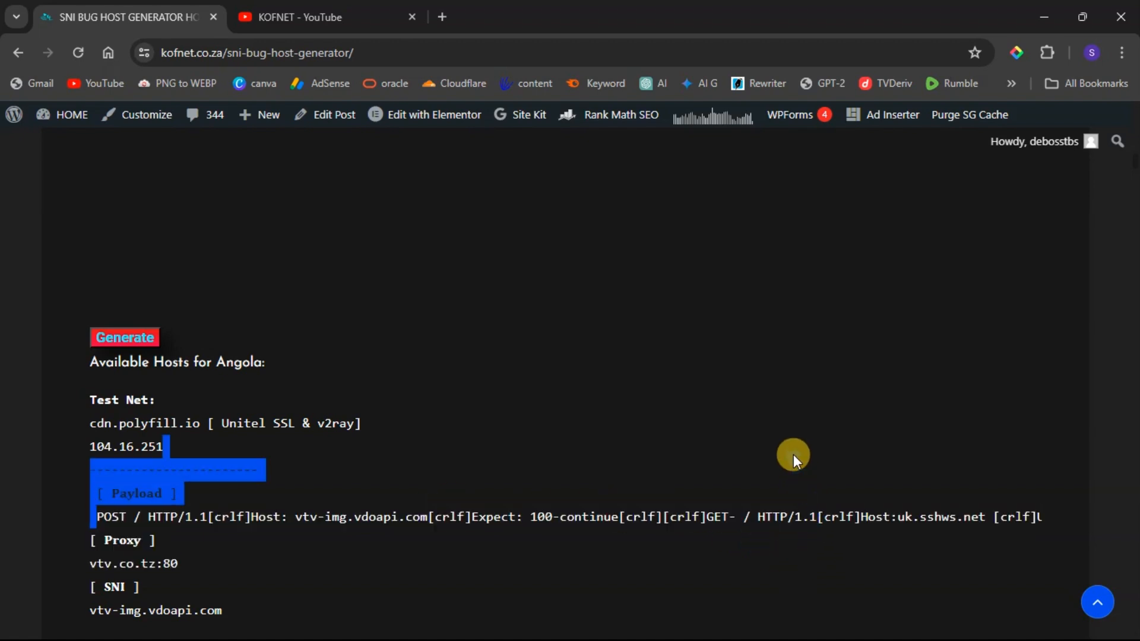
scroll(down, 3)
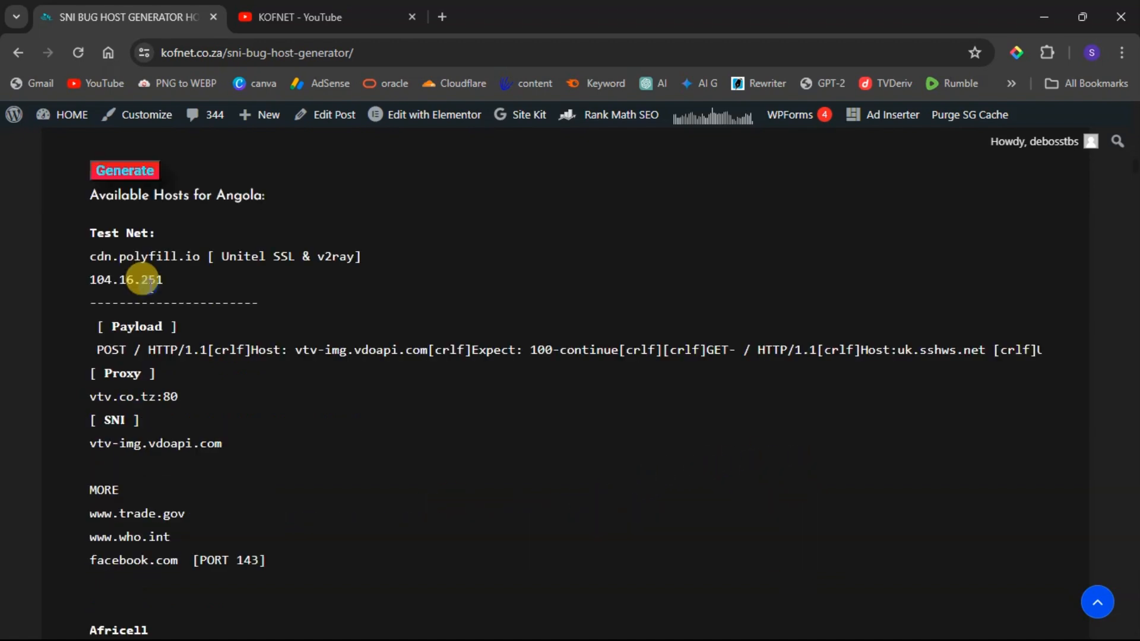
mouse_move(344, 248)
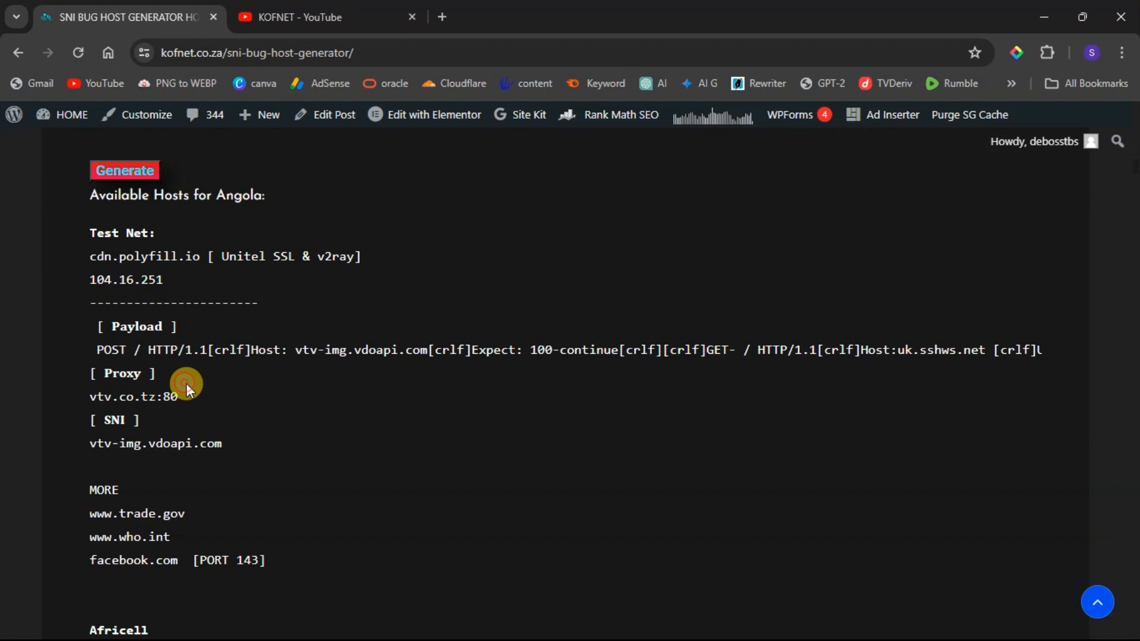
scroll(down, 3)
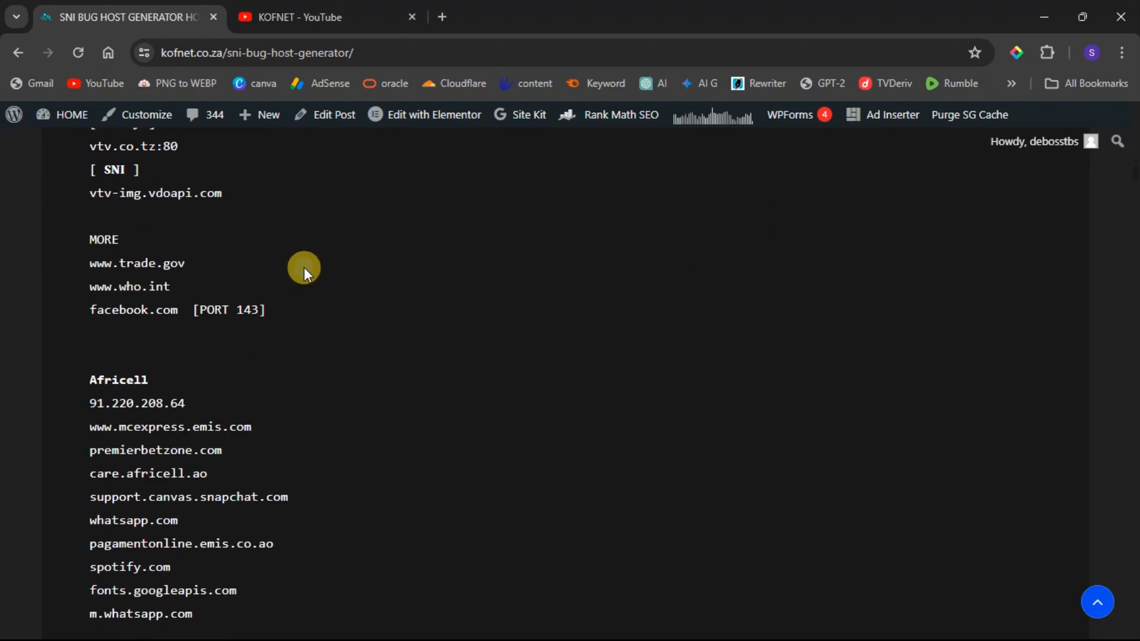
scroll(down, 3)
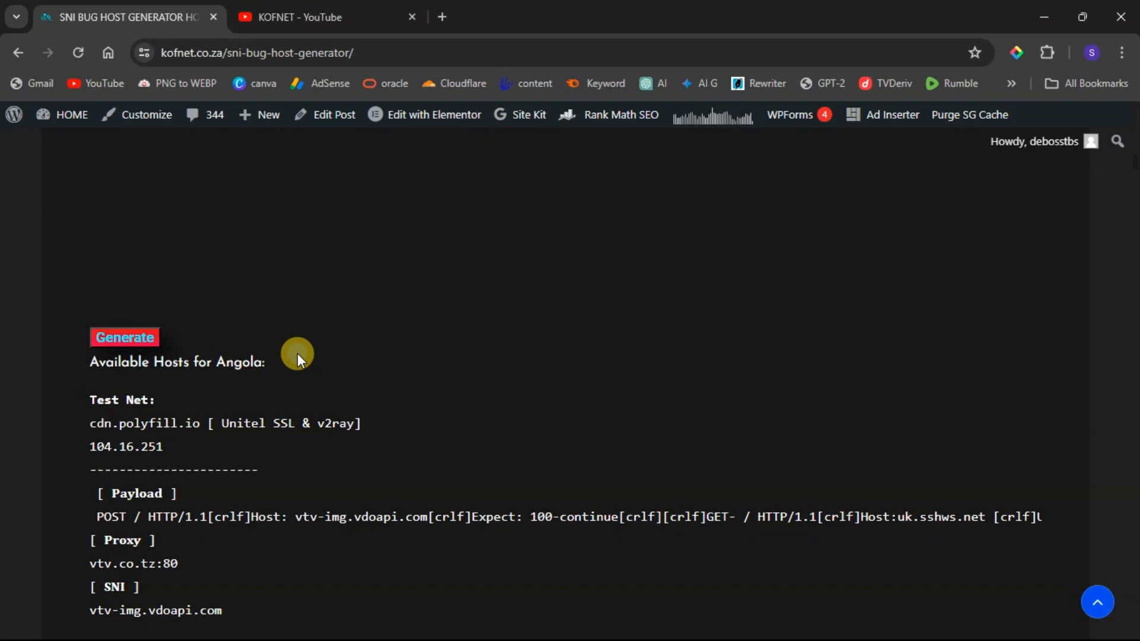
scroll(down, 3)
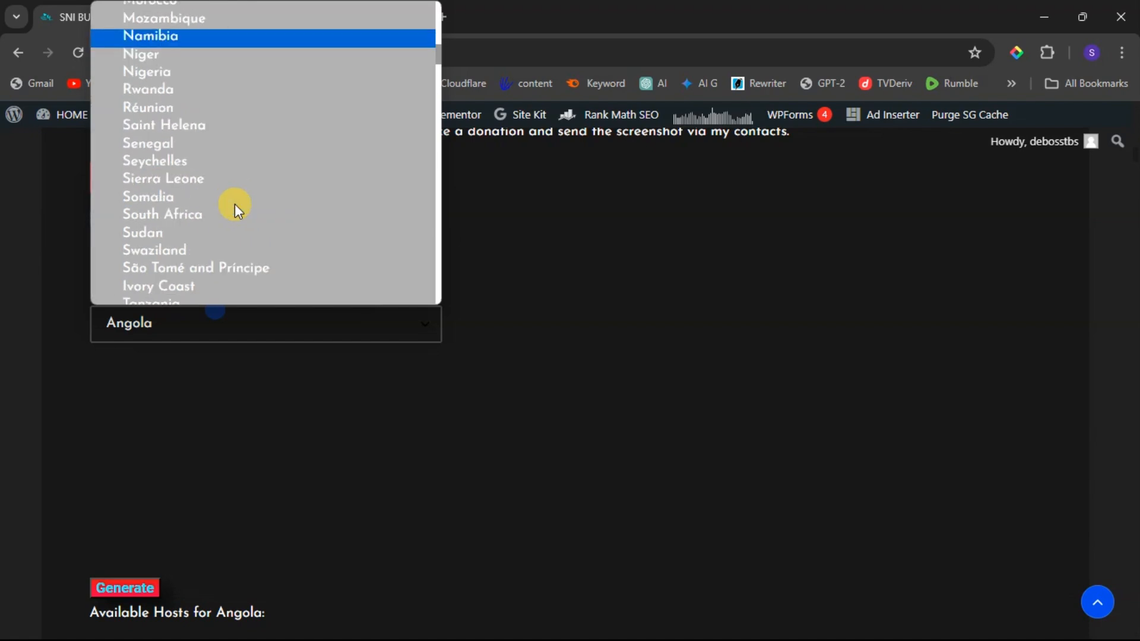
mouse_move(221, 165)
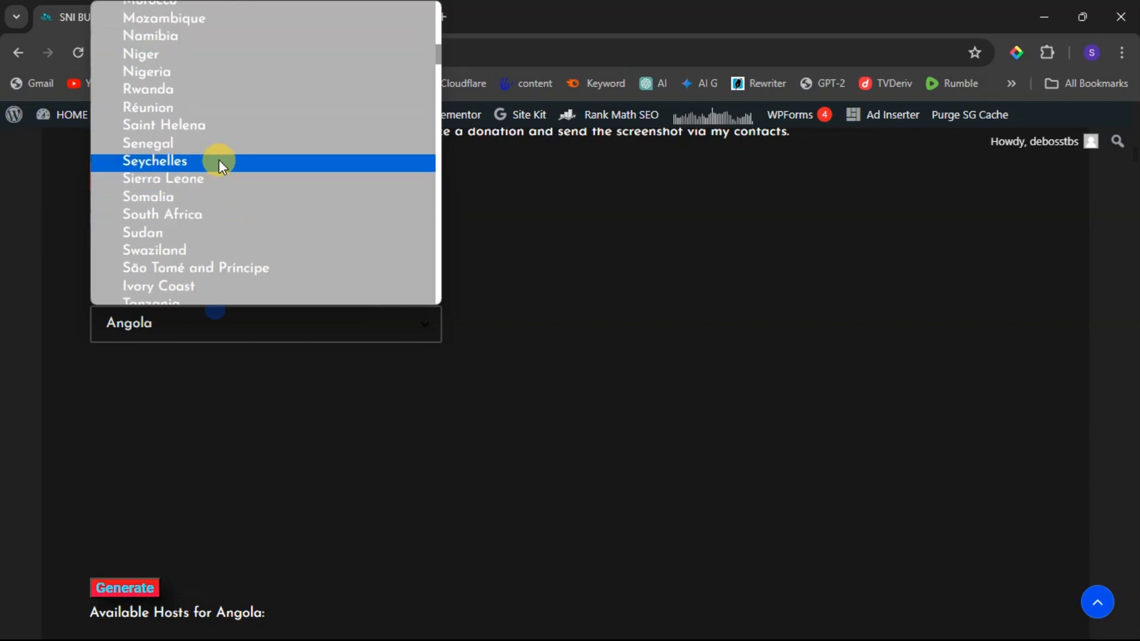
scroll(down, 3)
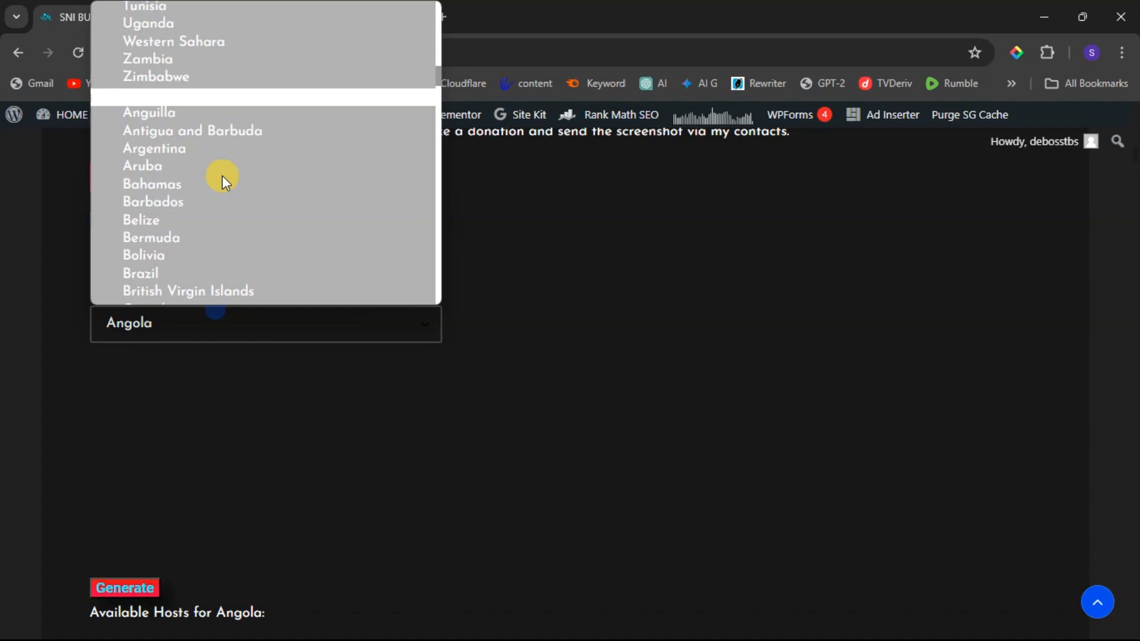
mouse_move(180, 71)
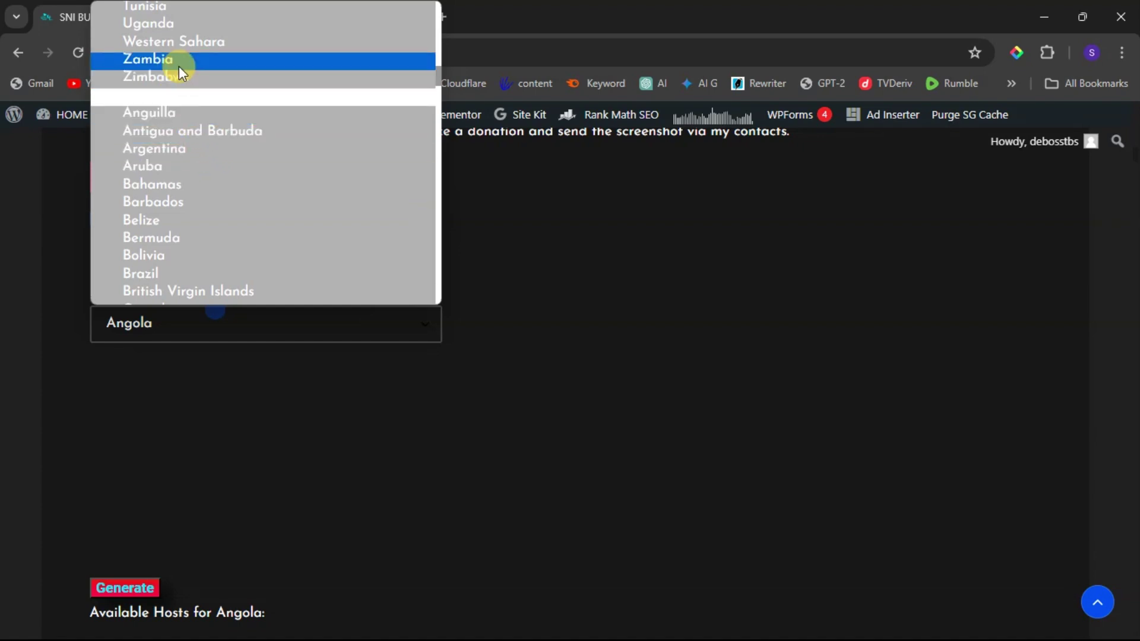
click(148, 59)
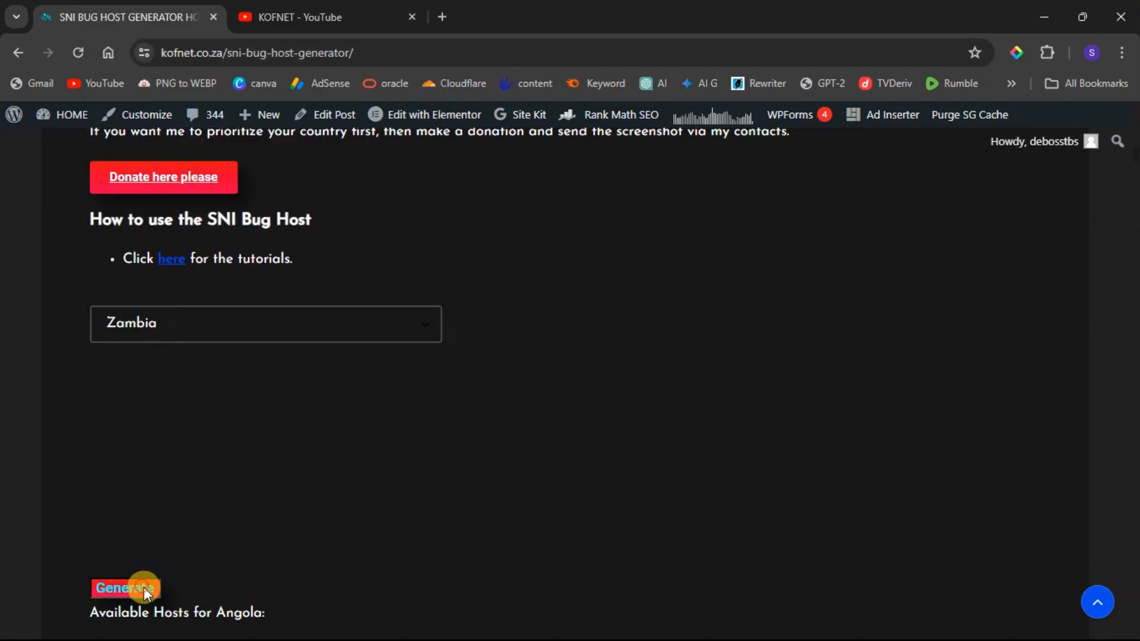
click(124, 586)
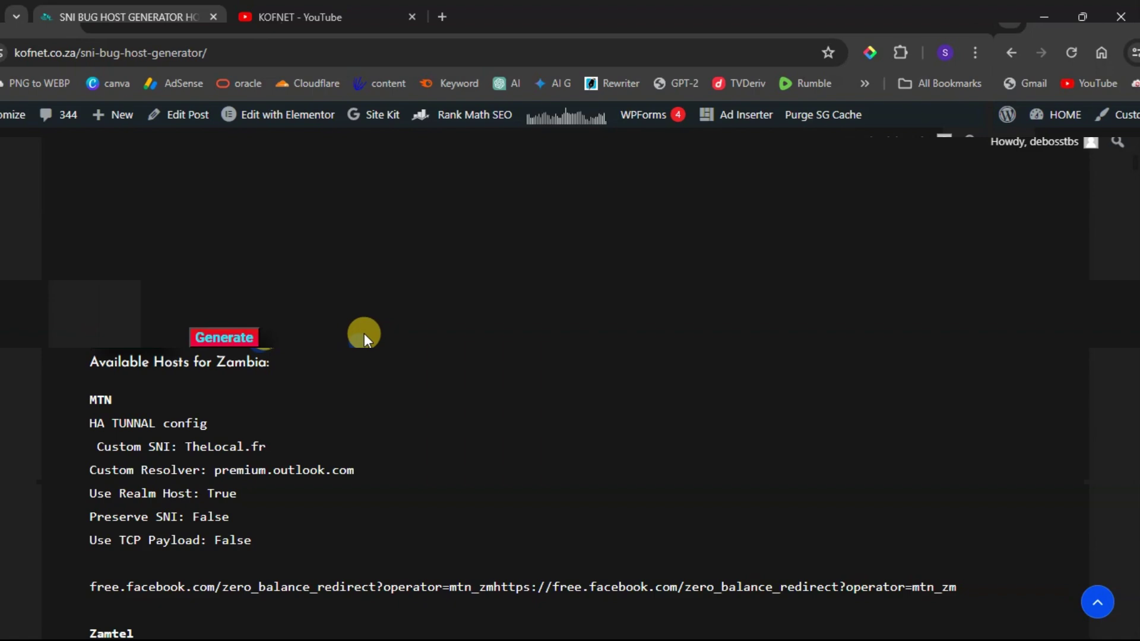
scroll(down, 3)
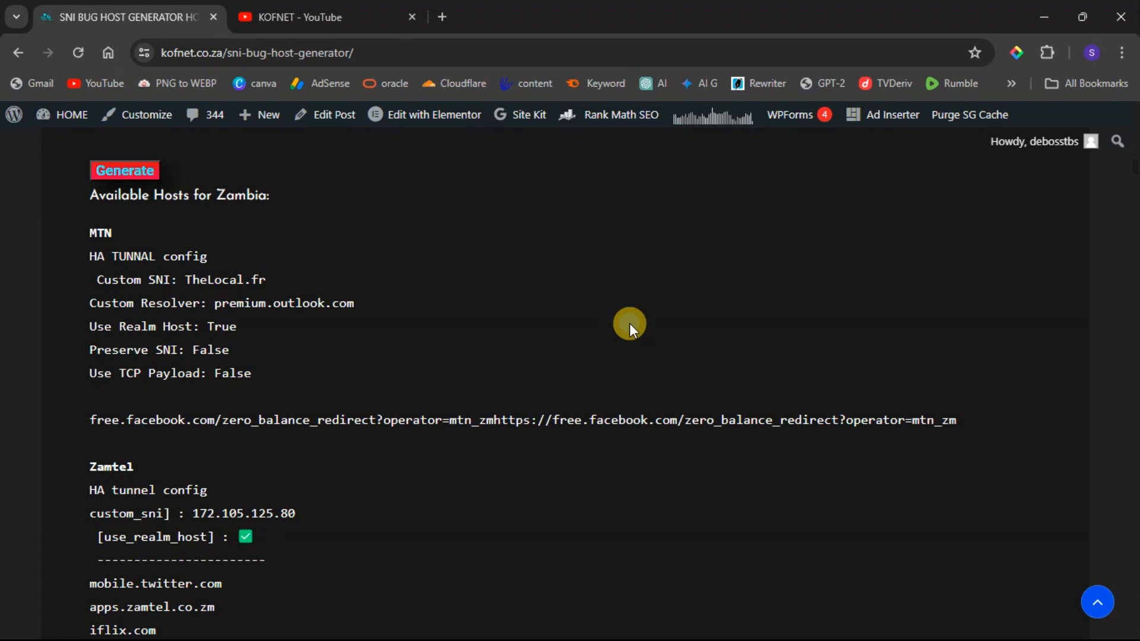
mouse_move(209, 188)
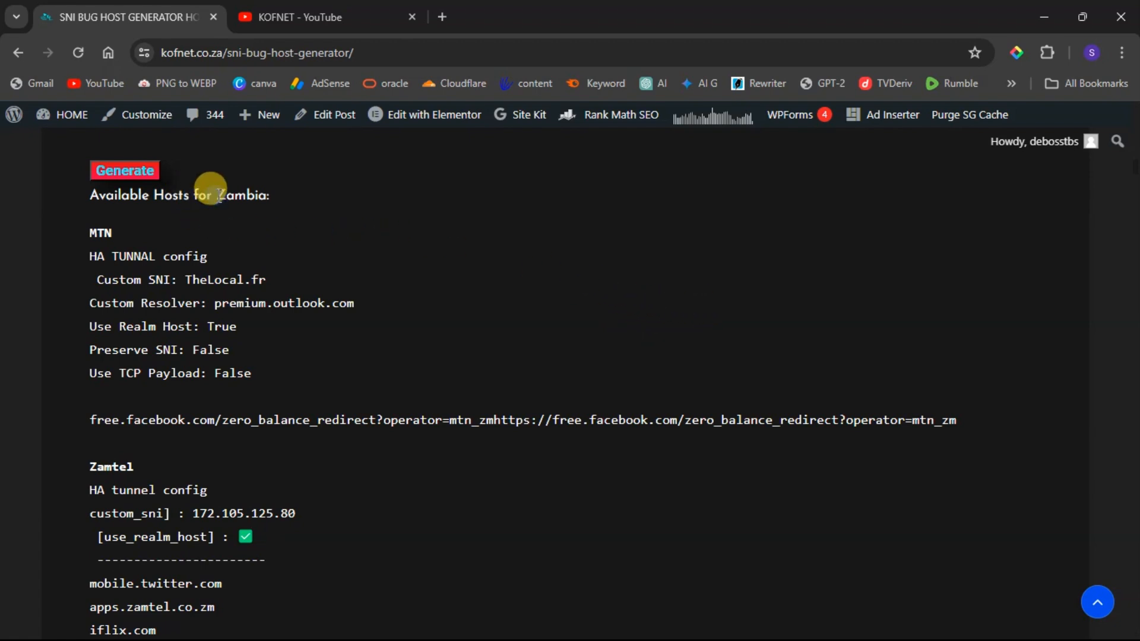
double_click(240, 195)
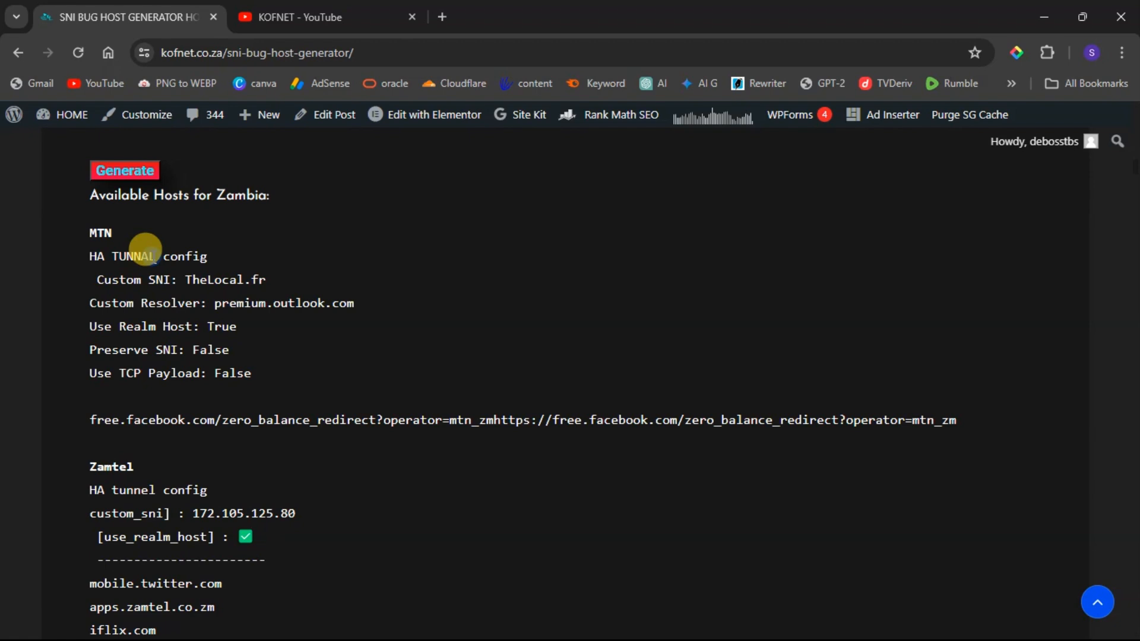
mouse_move(177, 247)
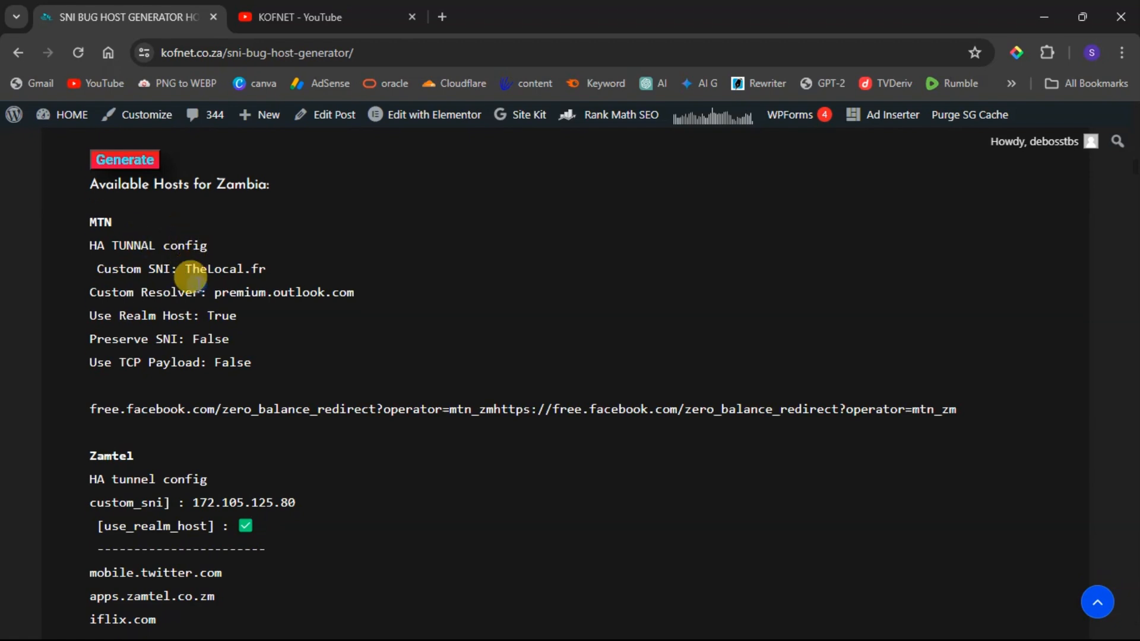
scroll(down, 3)
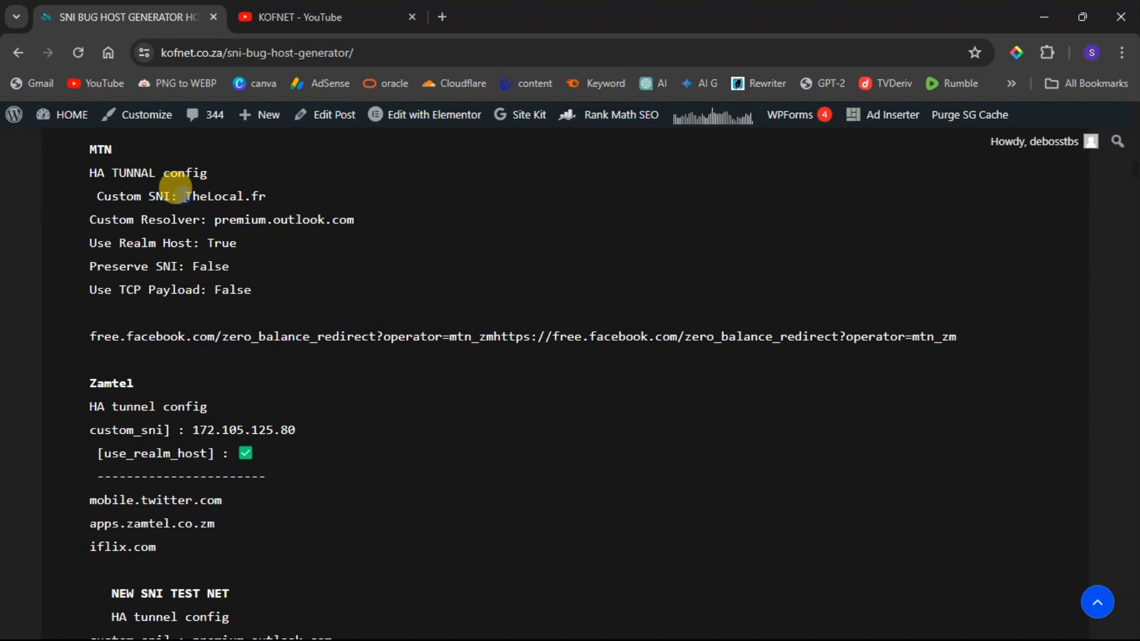
drag(186, 195, 265, 196)
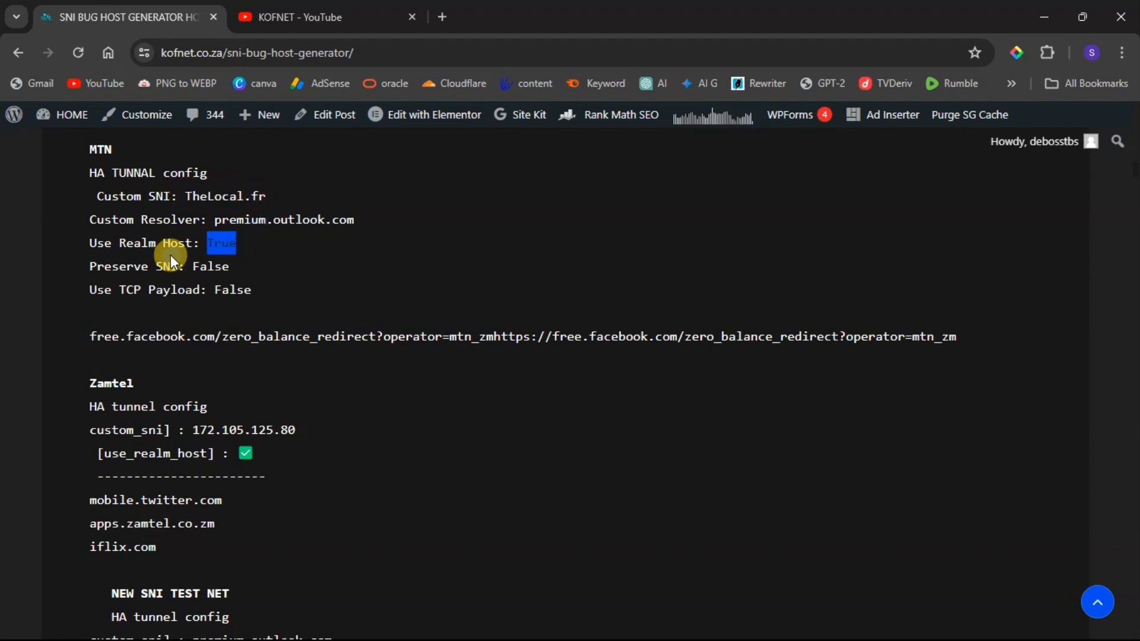
mouse_move(192, 251)
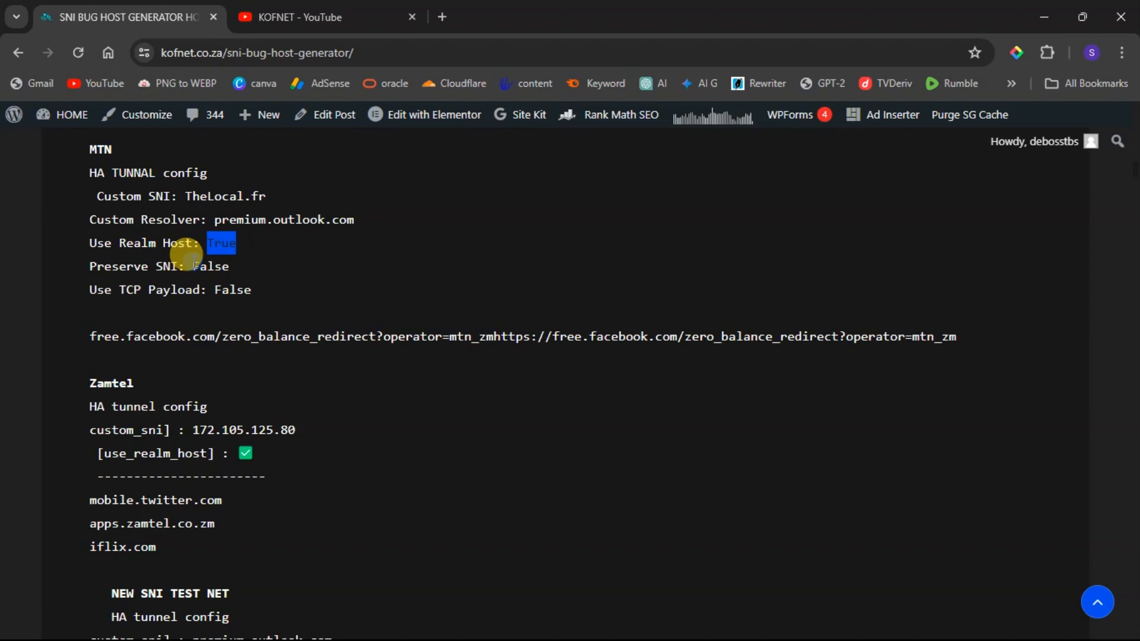
mouse_move(476, 227)
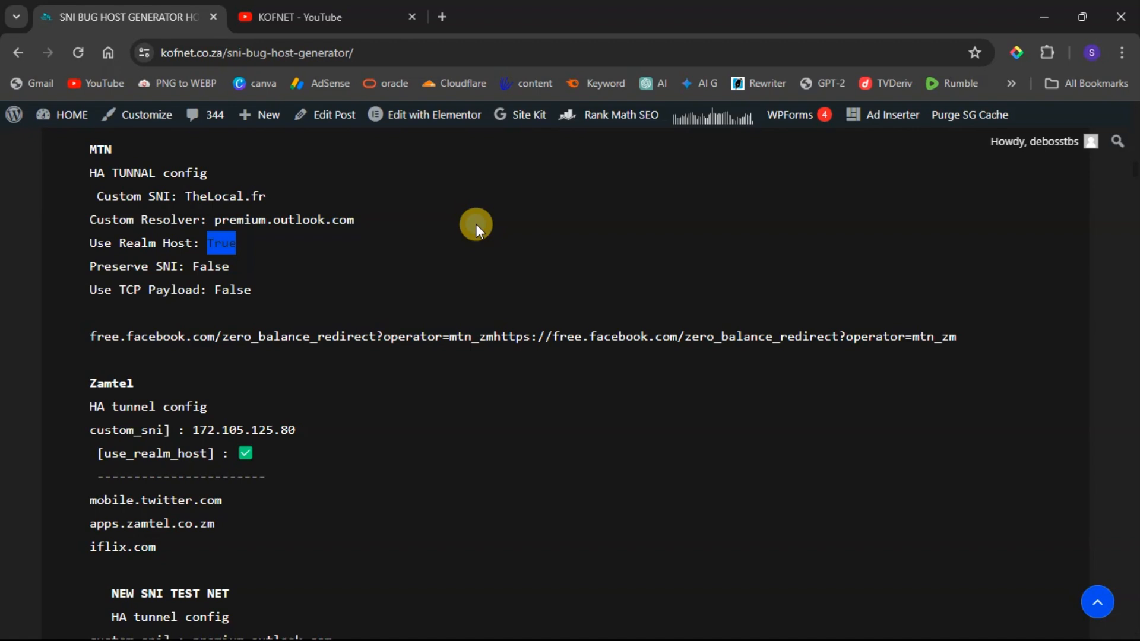
mouse_move(479, 204)
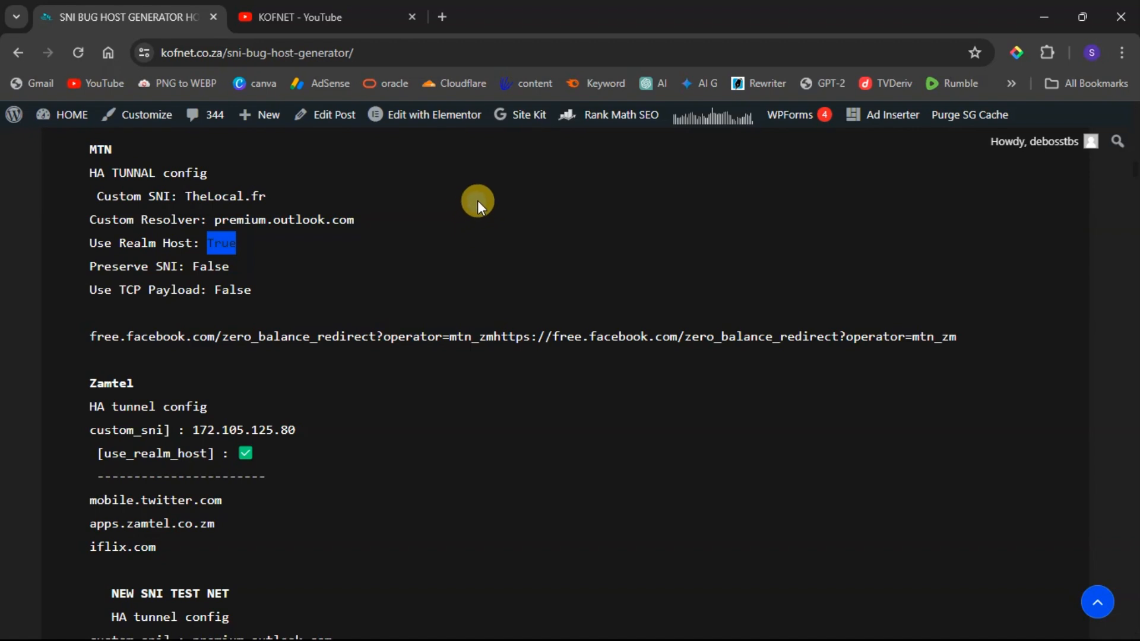
scroll(down, 3)
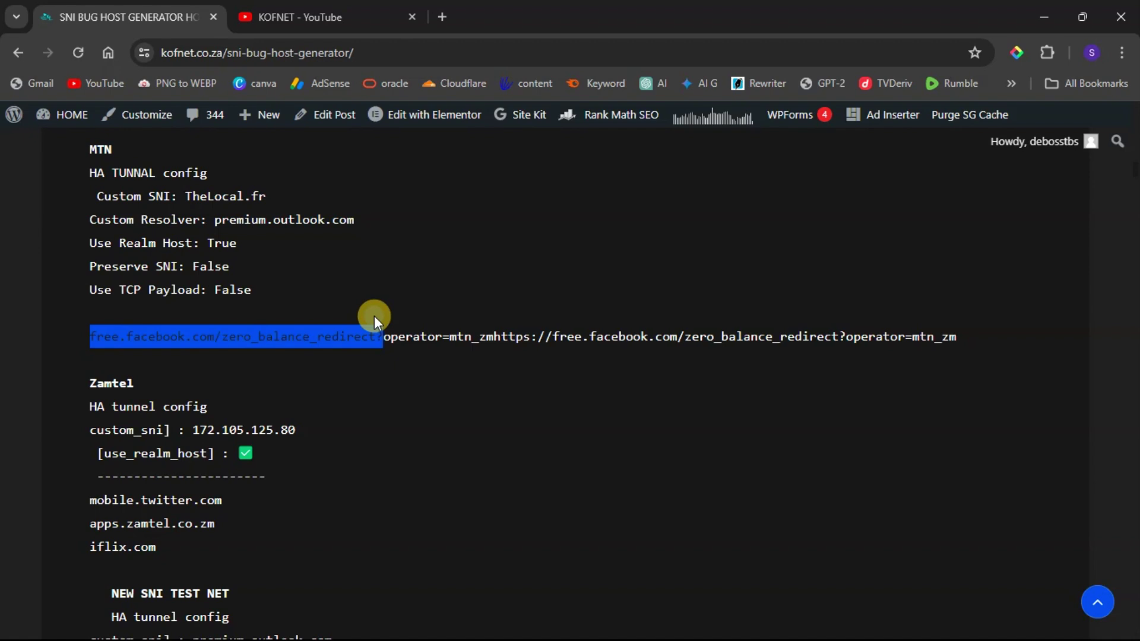
mouse_move(410, 294)
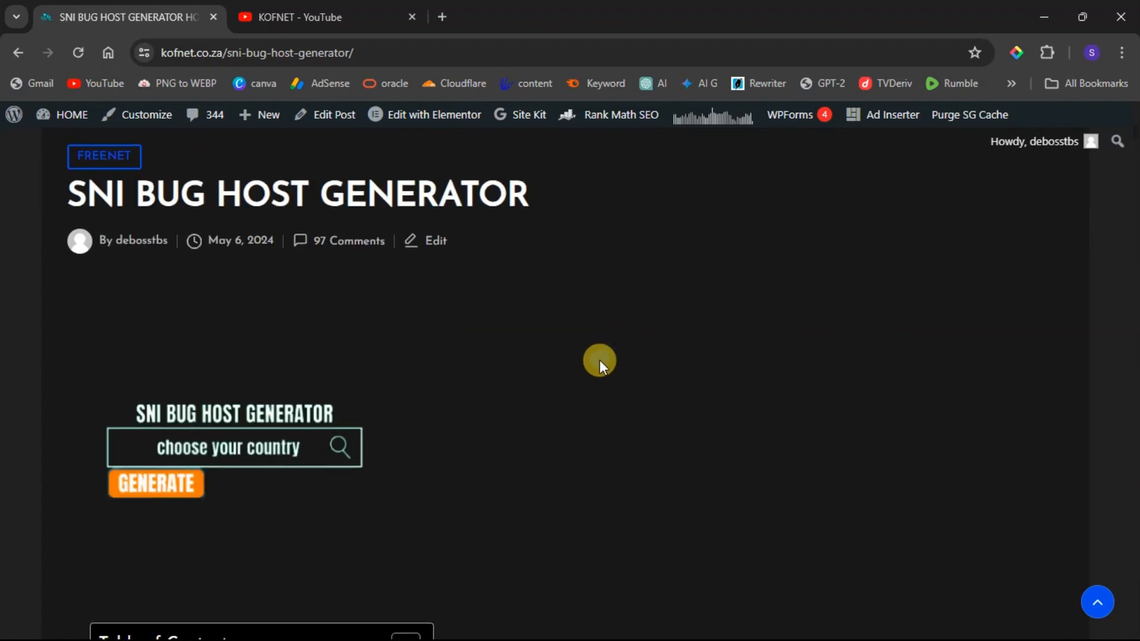
Choose São Tomé and Príncipe as the country, which the page reports as not available
scroll(down, 3)
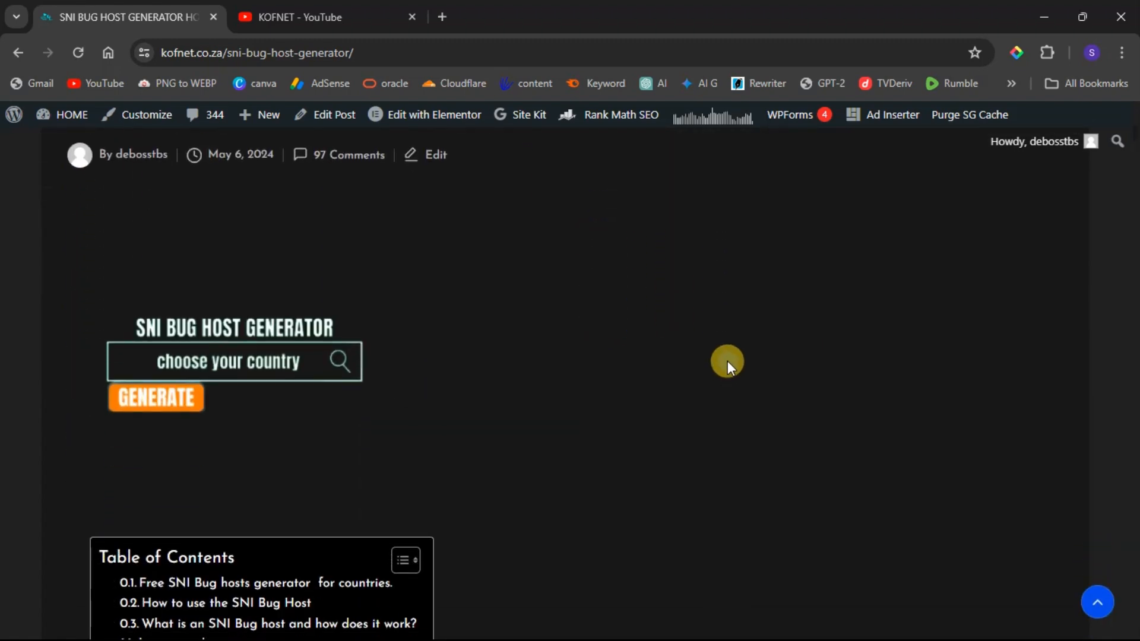
scroll(down, 3)
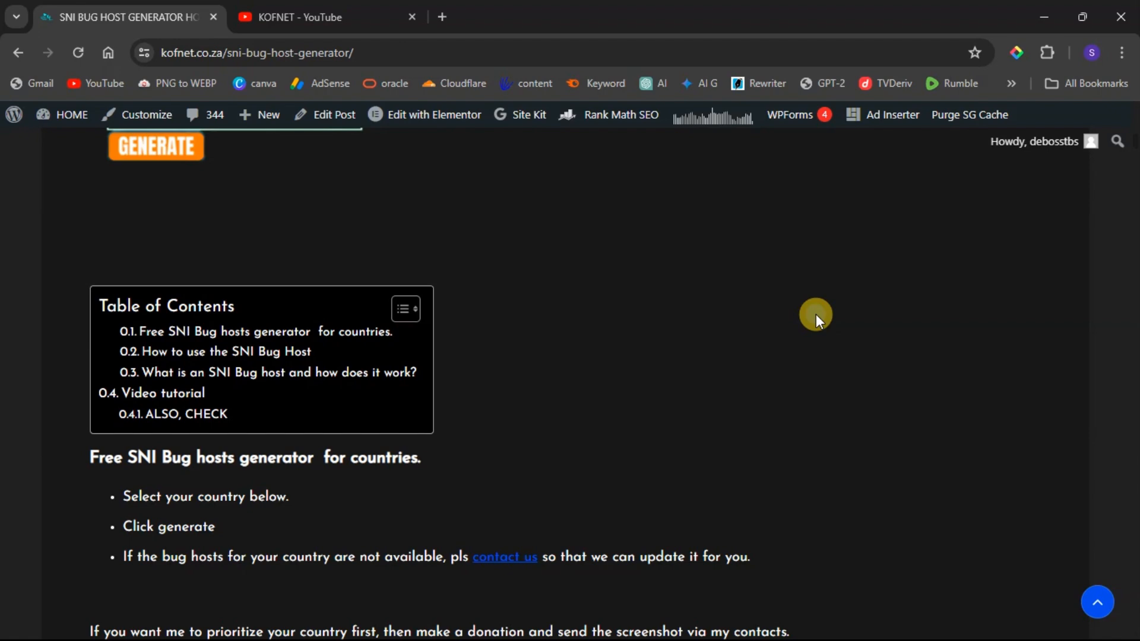
mouse_move(752, 335)
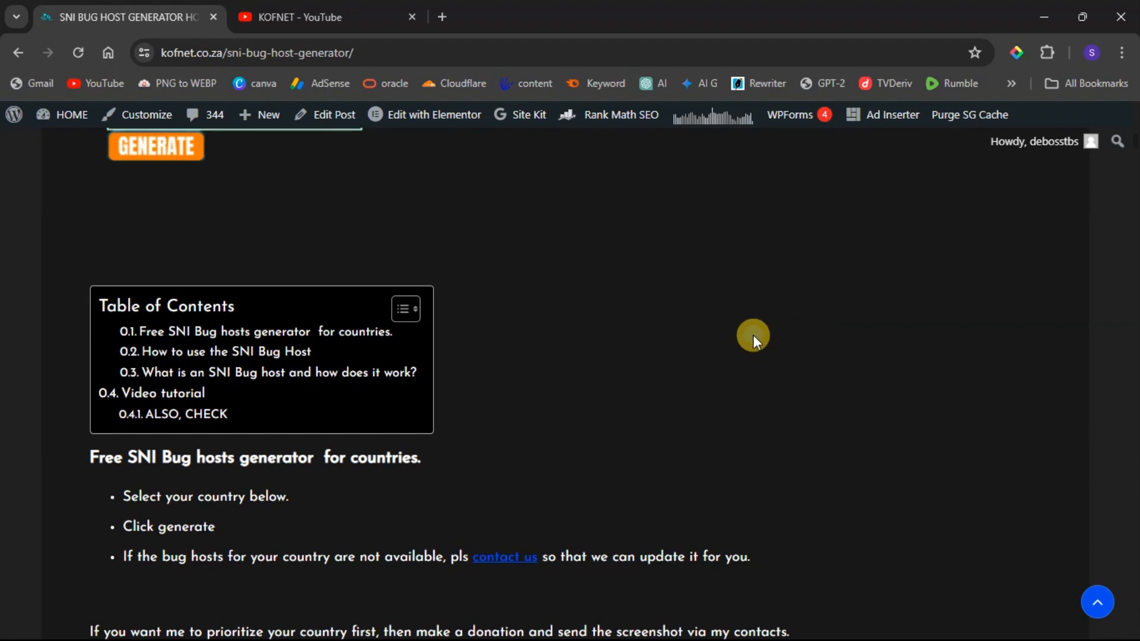
click(155, 145)
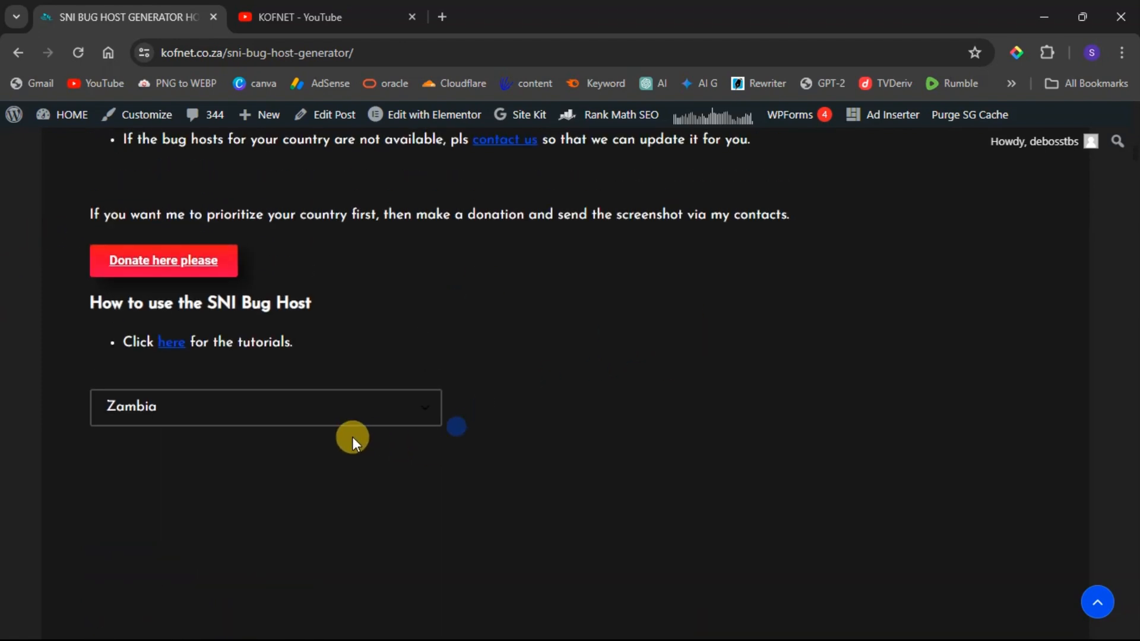
click(264, 408)
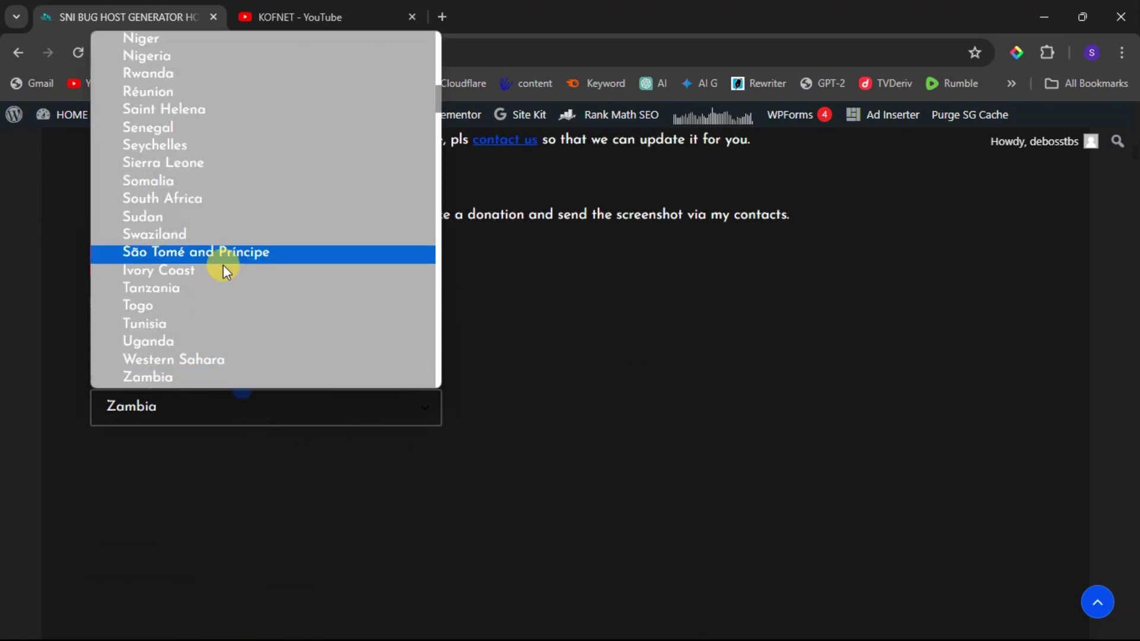
mouse_move(208, 266)
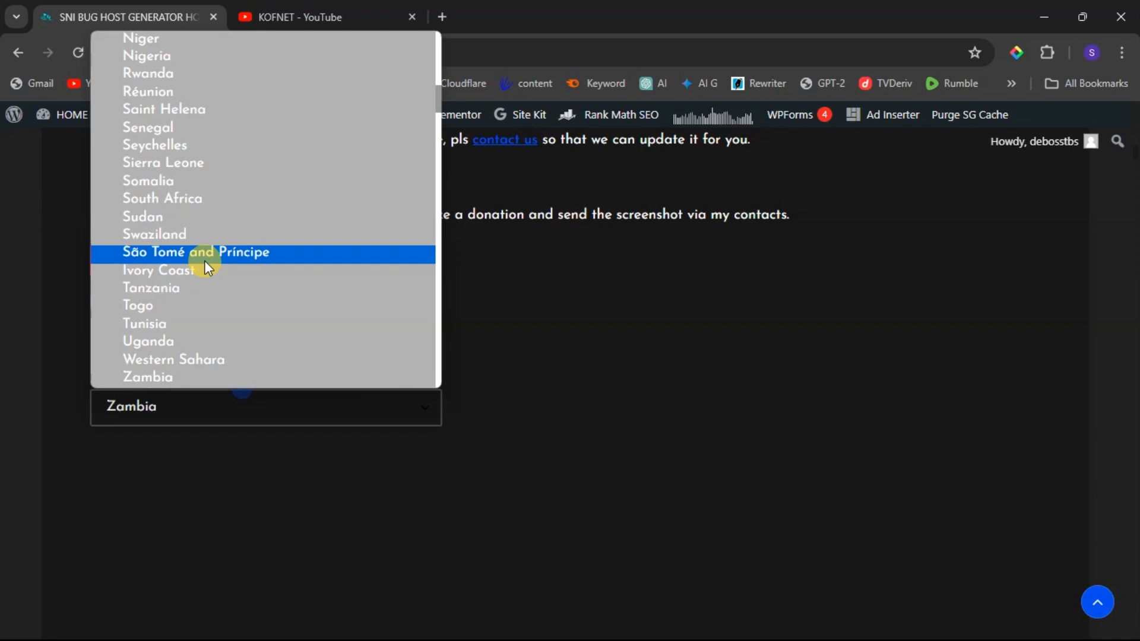
click(194, 252)
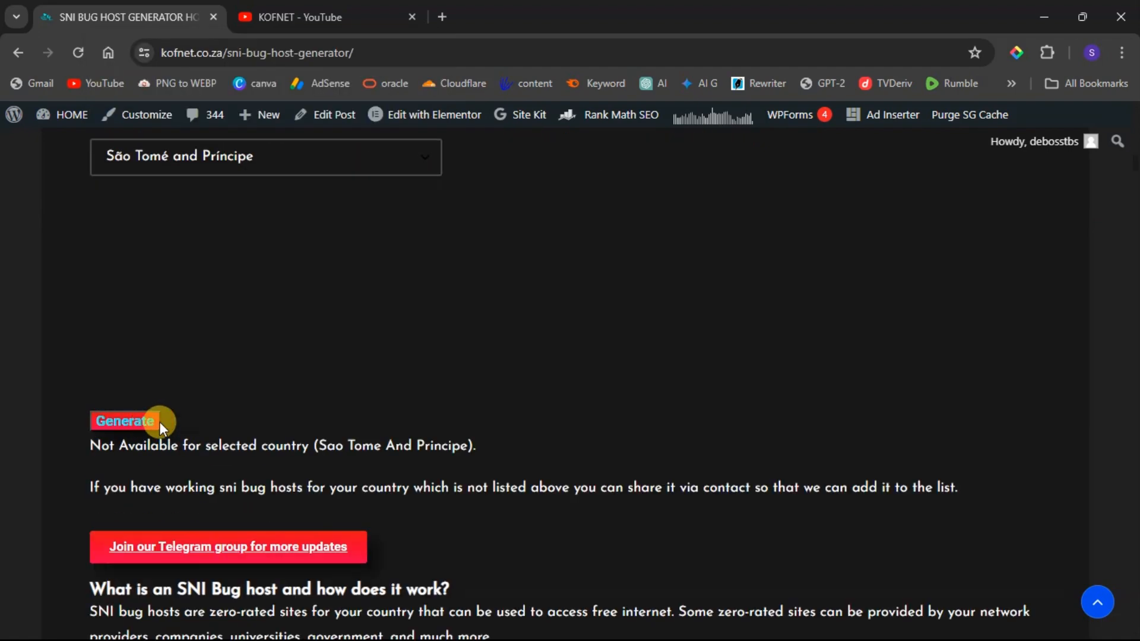
scroll(down, 3)
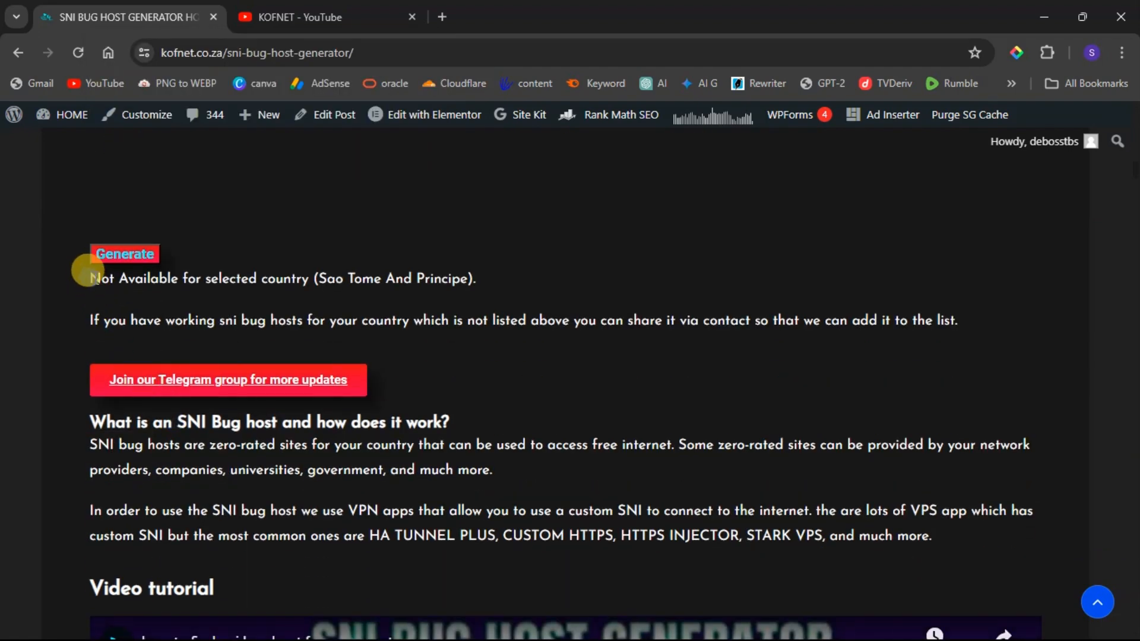
mouse_move(389, 278)
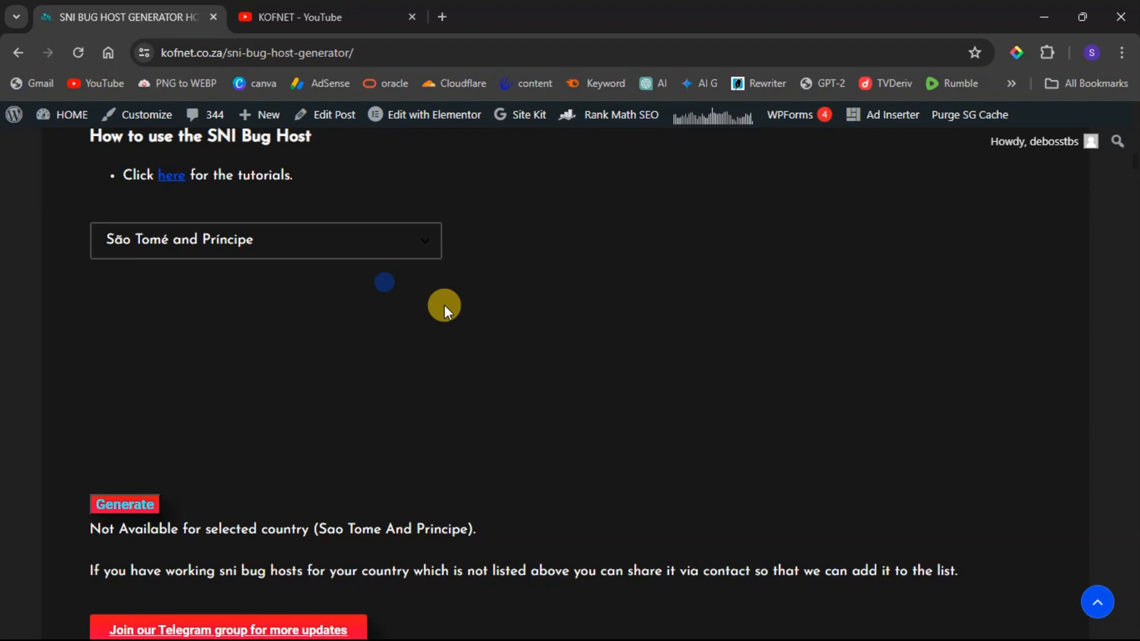
mouse_move(454, 293)
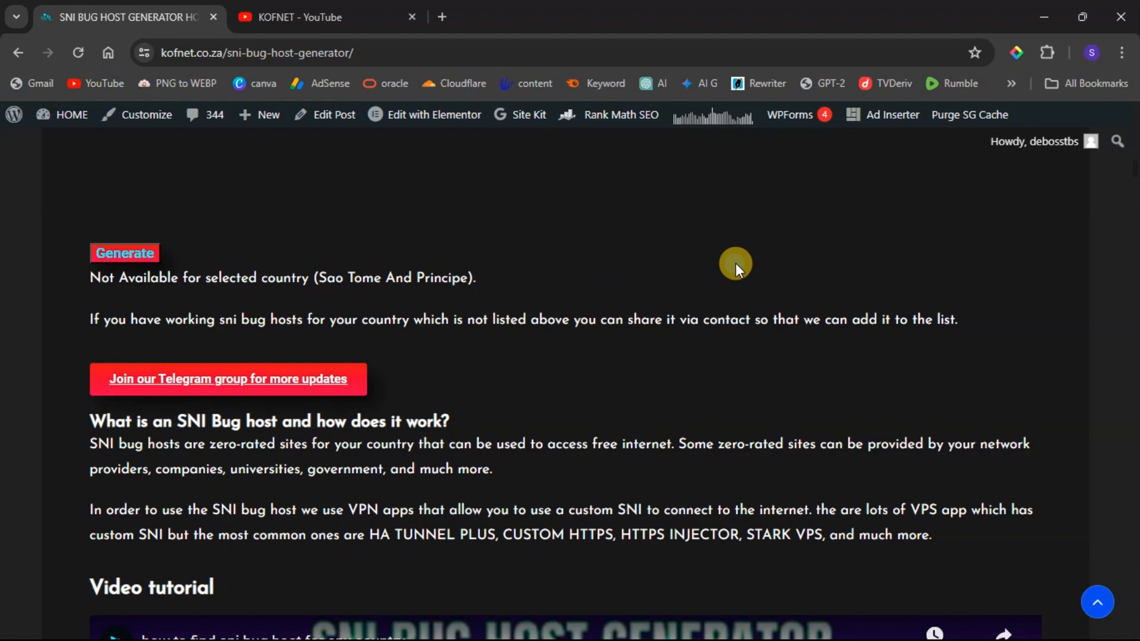
scroll(down, 3)
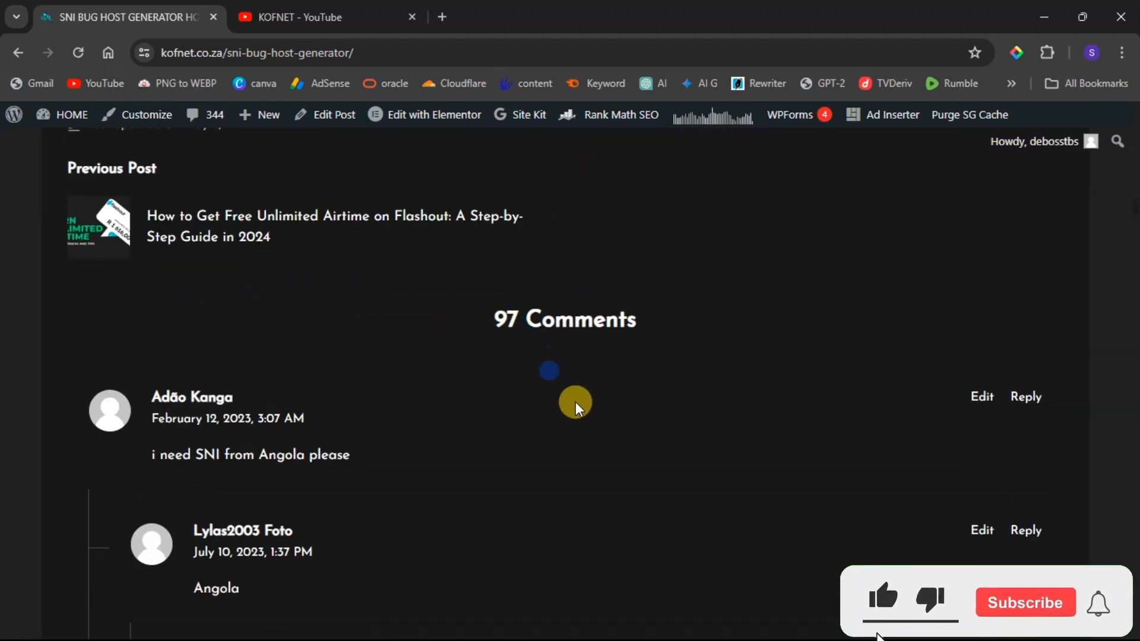
Read reader comments requesting Ghana, Tanzania and Botswana SNI and the author's replies
click(1025, 603)
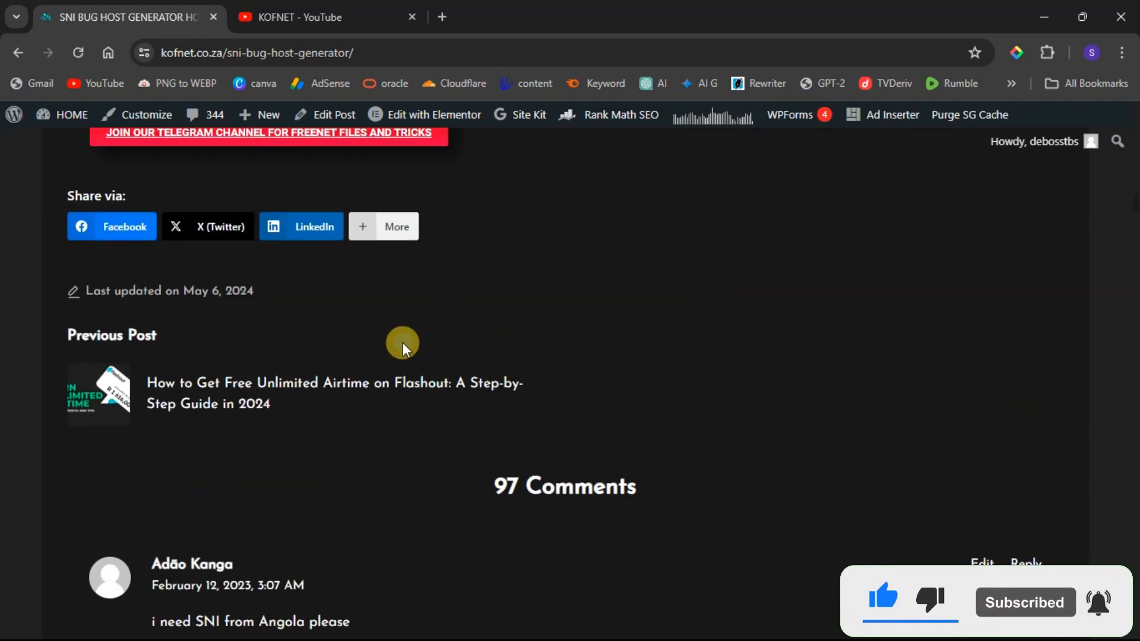
scroll(down, 3)
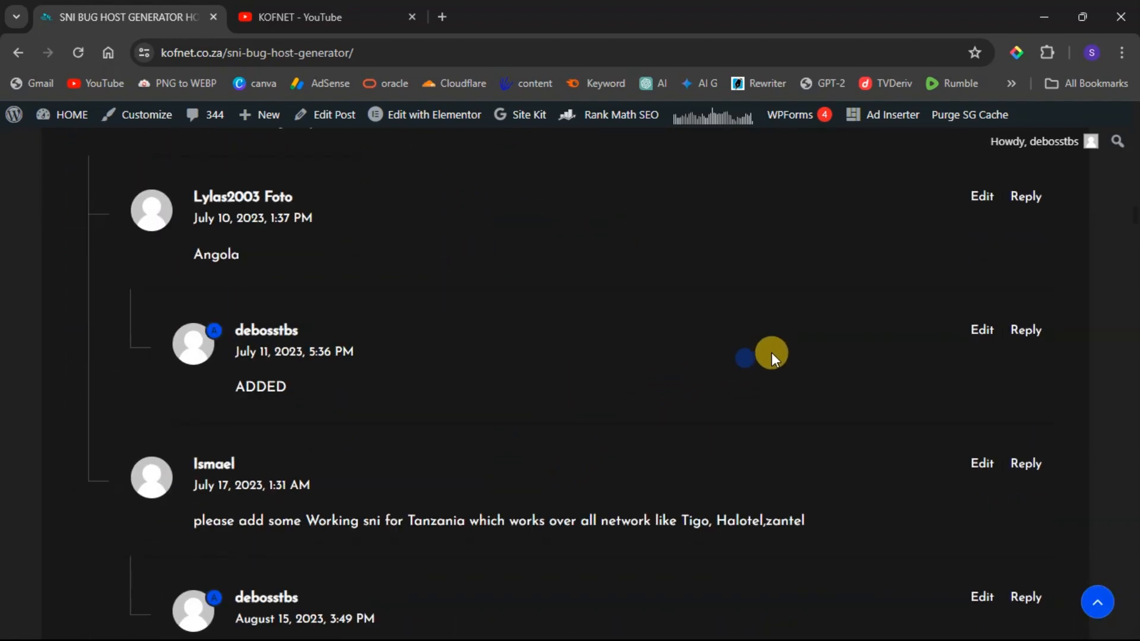
scroll(down, 3)
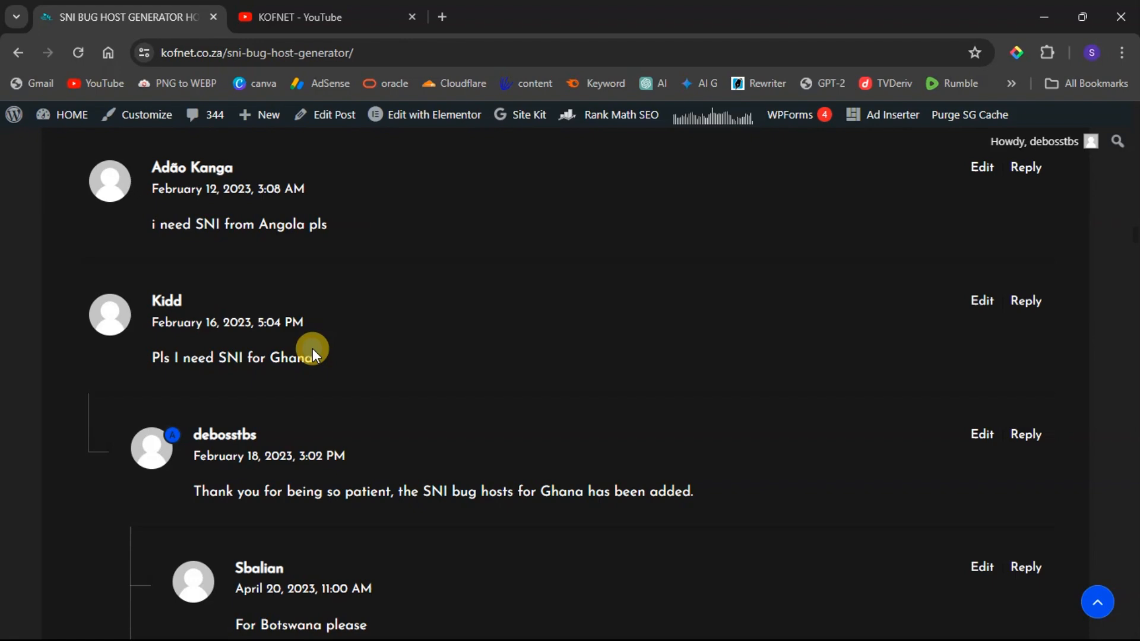
scroll(down, 3)
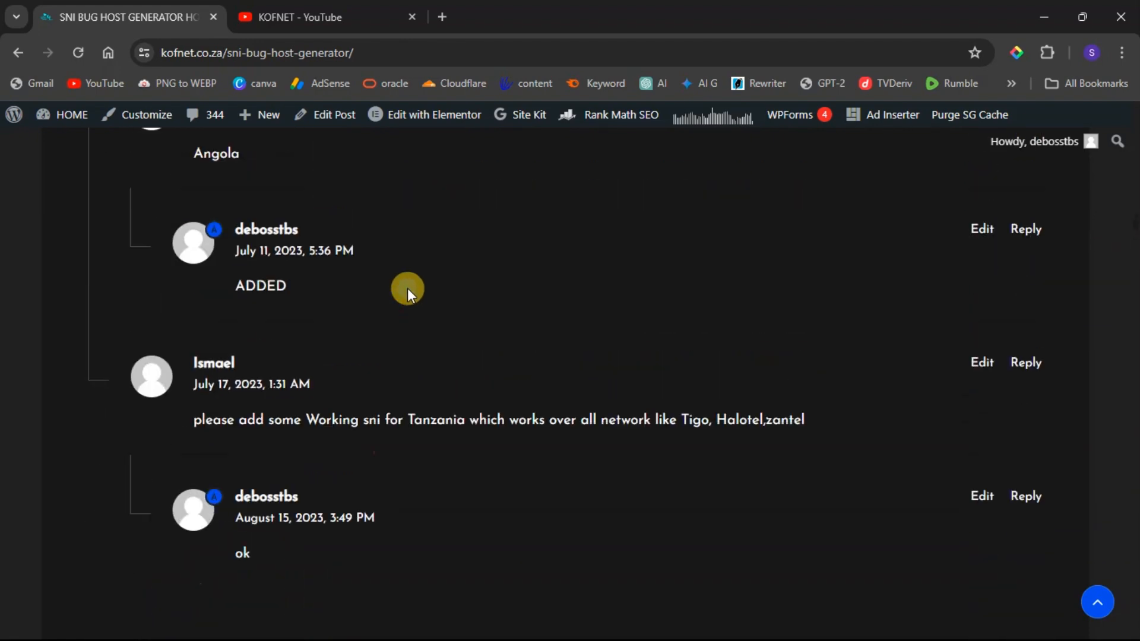
scroll(up, 3)
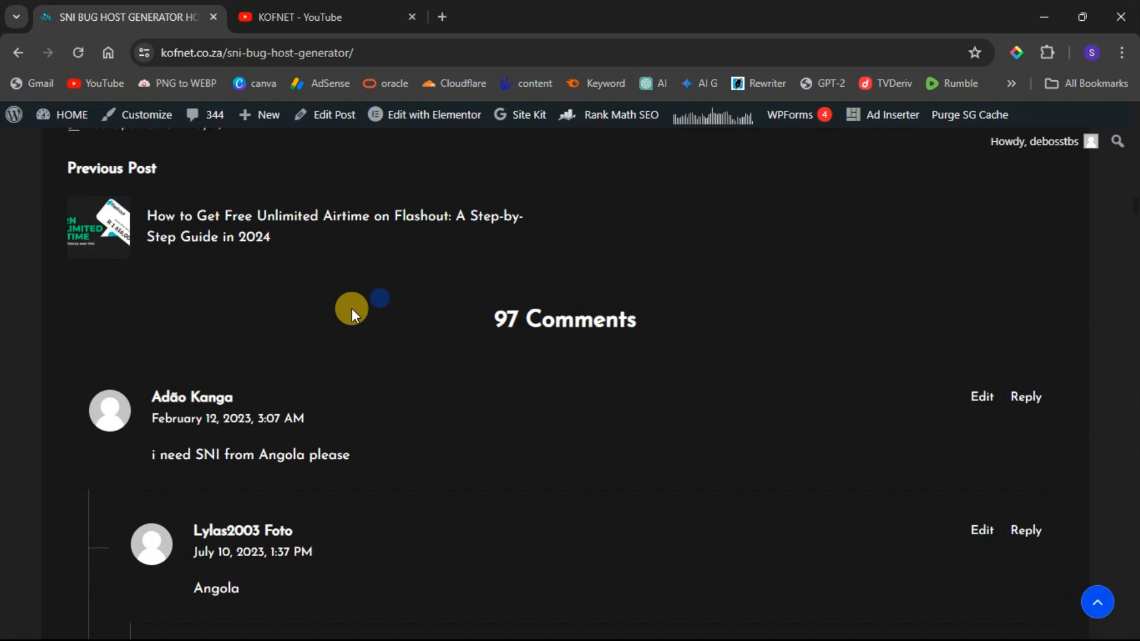
mouse_move(292, 330)
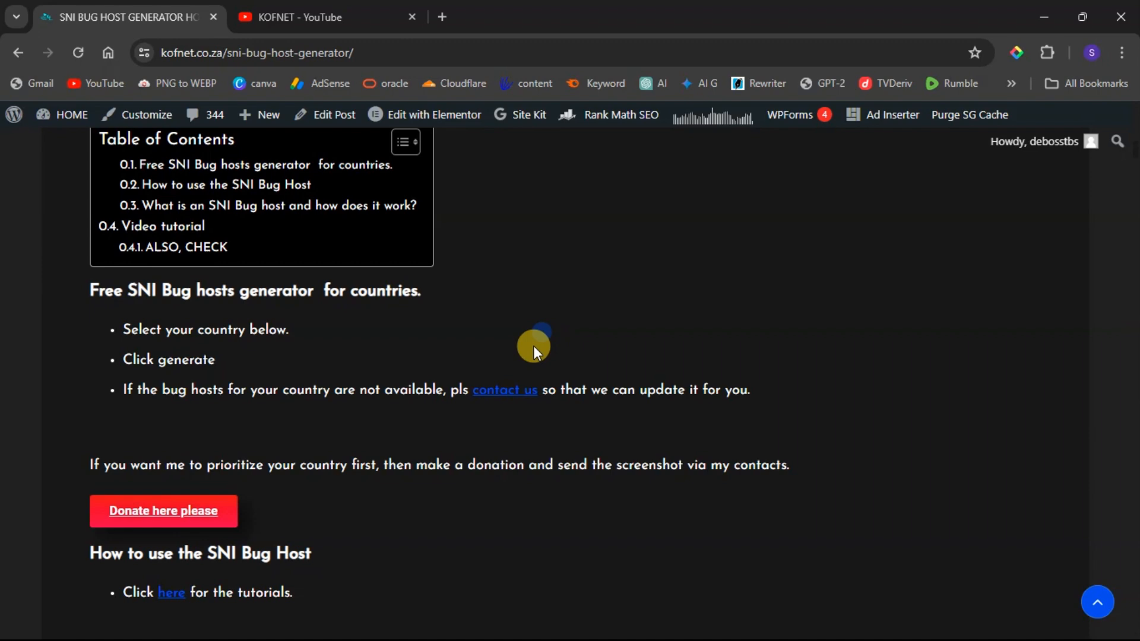
mouse_move(124, 388)
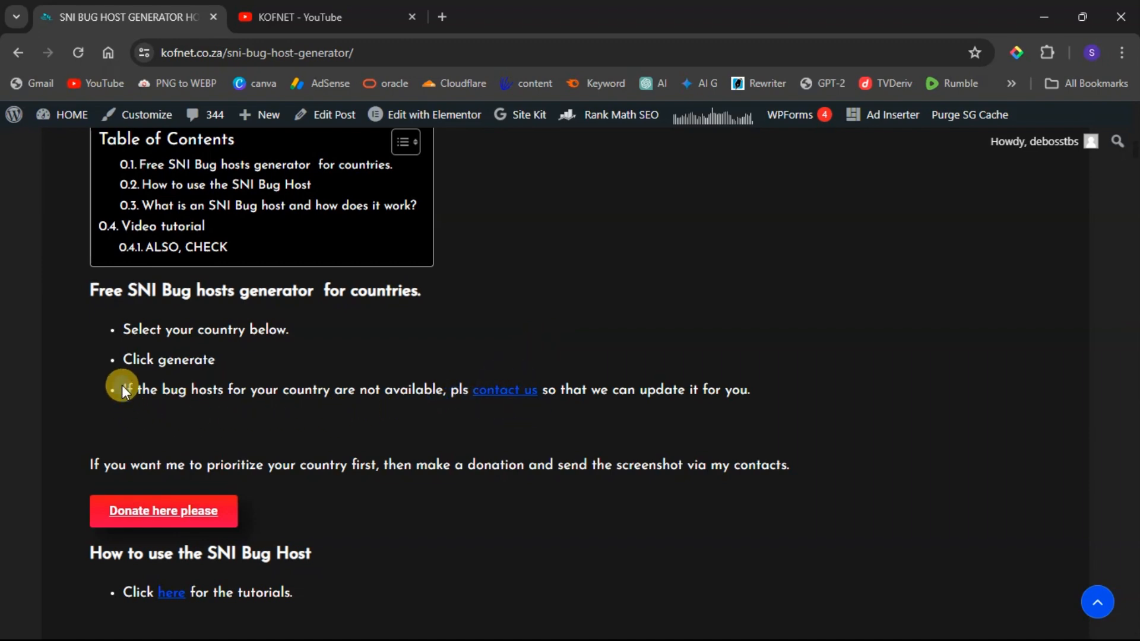
mouse_move(281, 388)
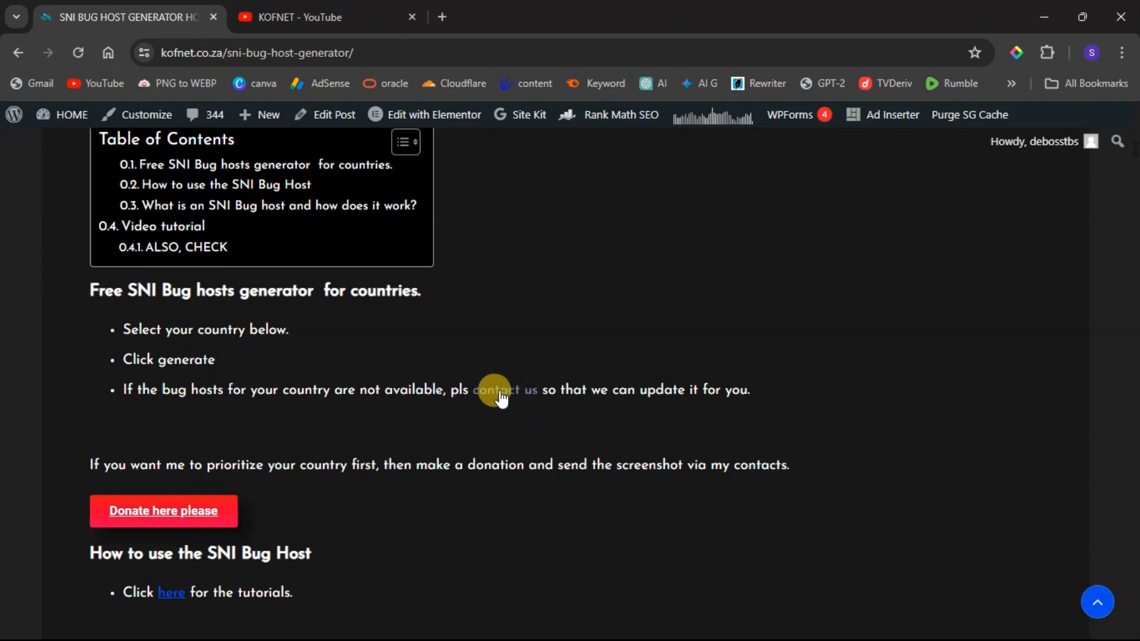
mouse_move(451, 379)
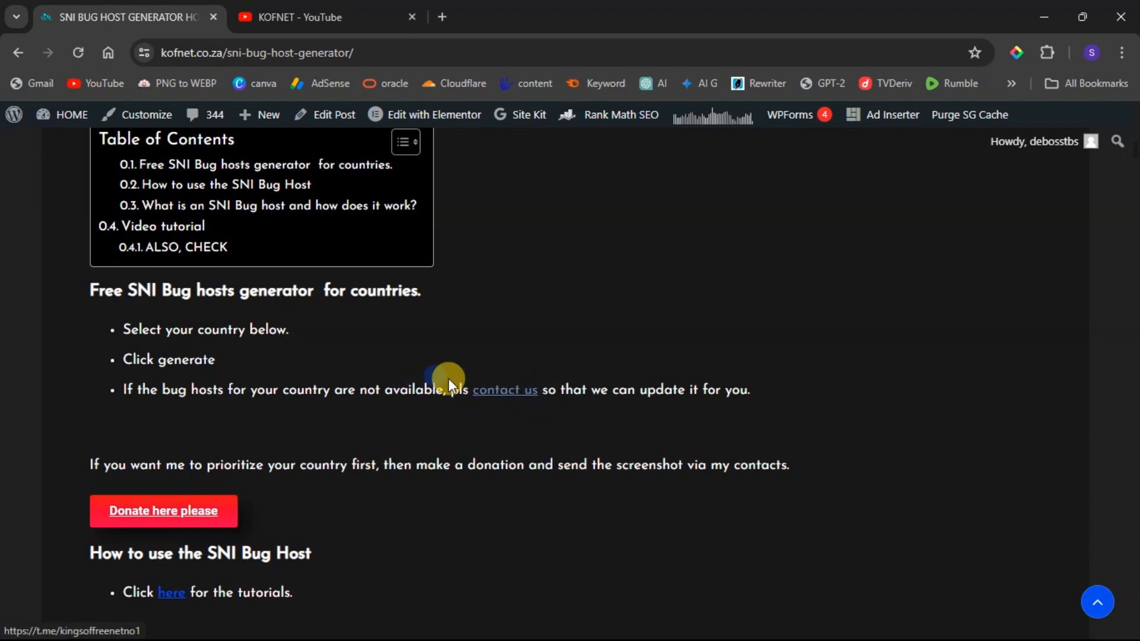
Follow the contact us link into the KOFNET Community group in Telegram Desktop and read the pinned request rules
click(505, 389)
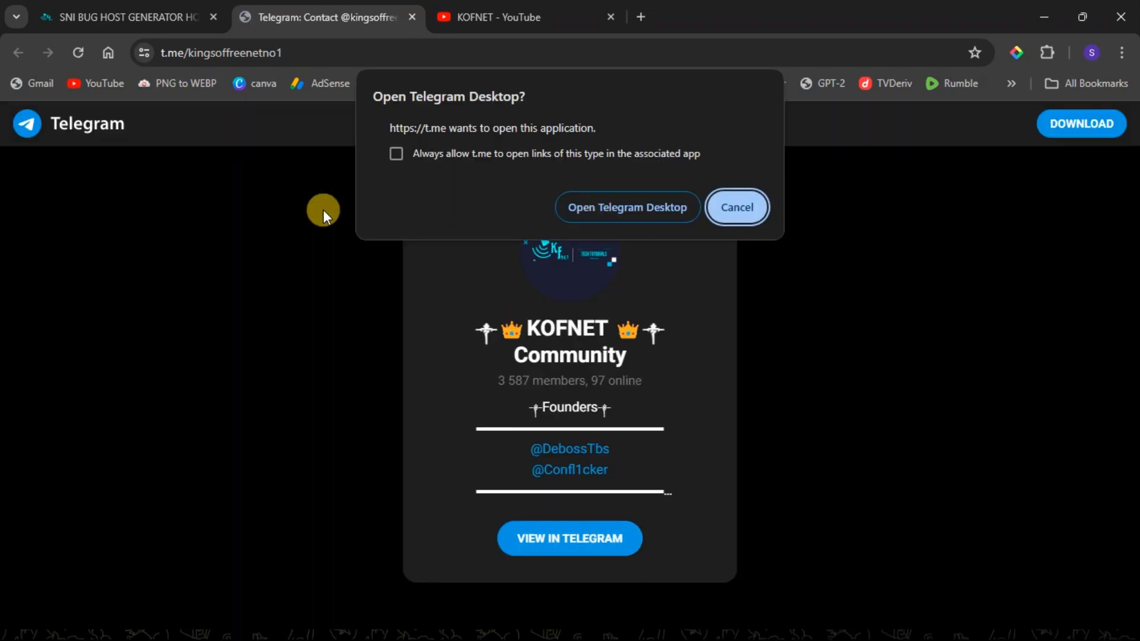
click(627, 207)
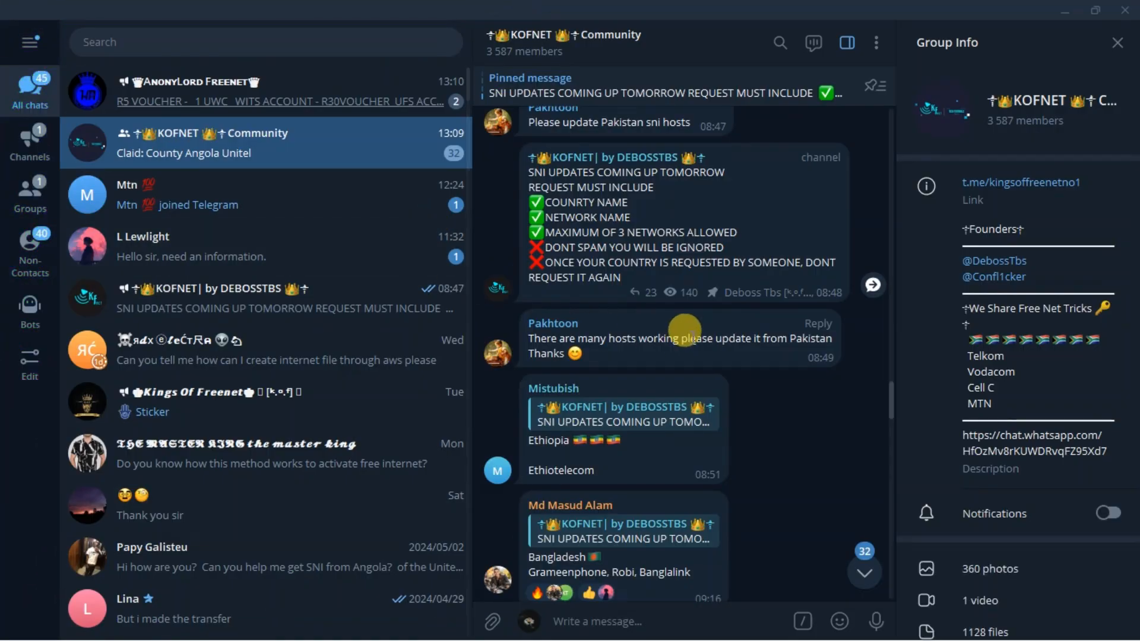
mouse_move(848, 305)
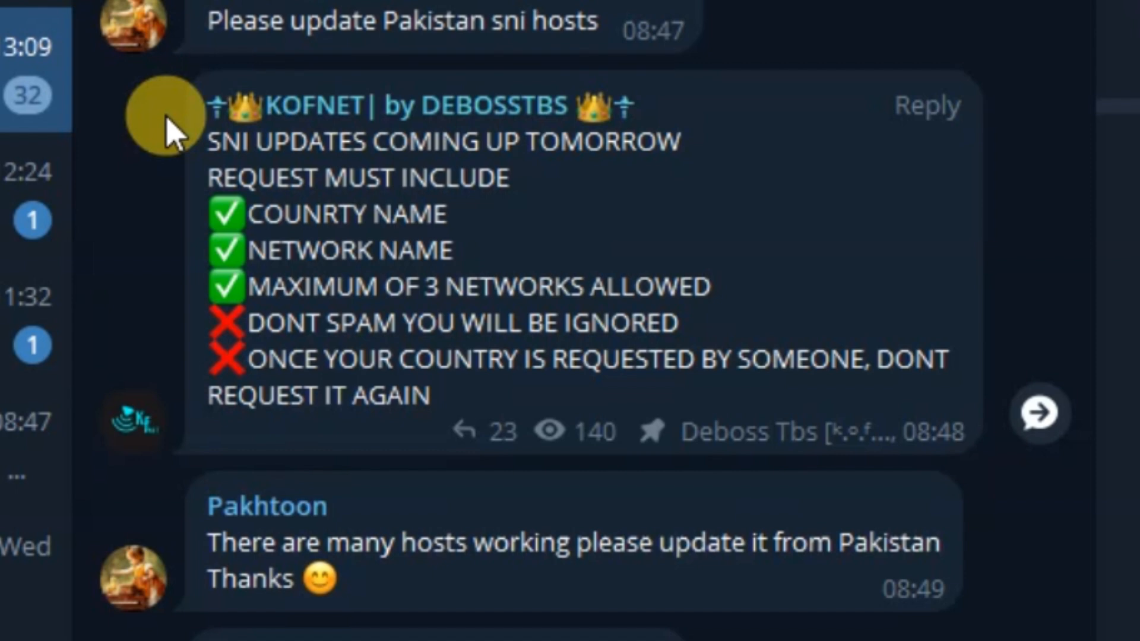
mouse_move(556, 213)
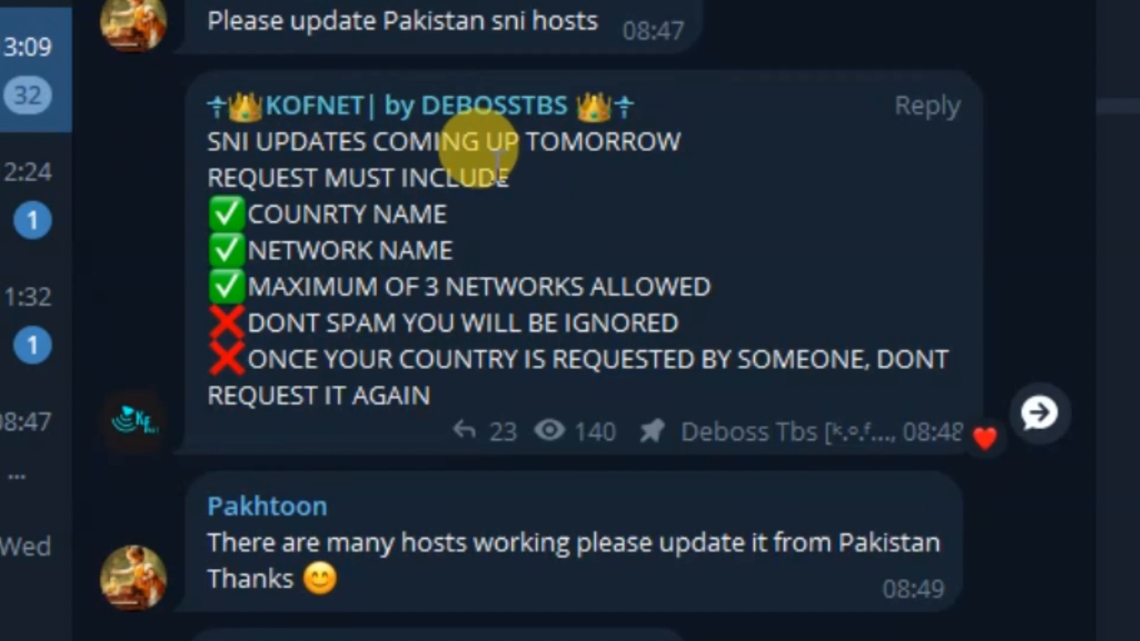
mouse_move(307, 247)
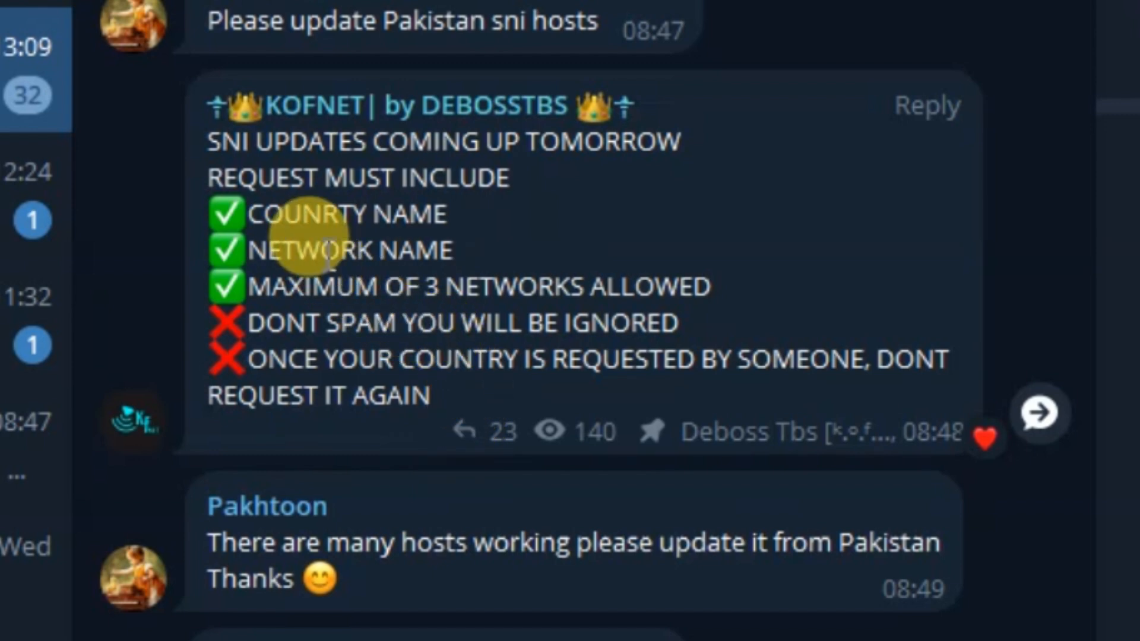
double_click(330, 214)
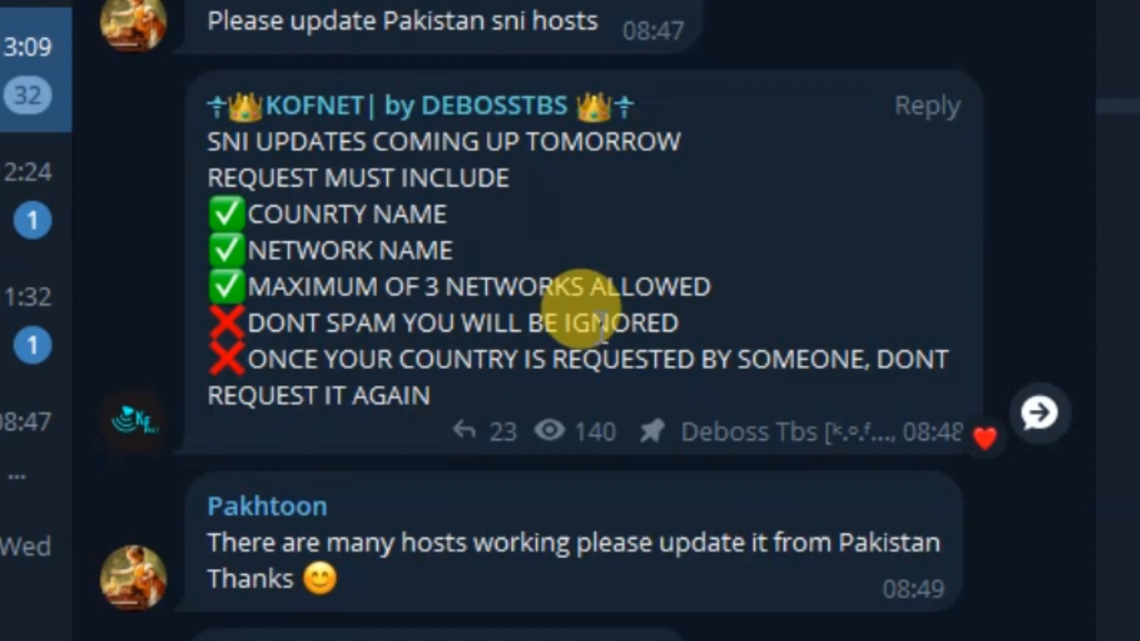
mouse_move(416, 325)
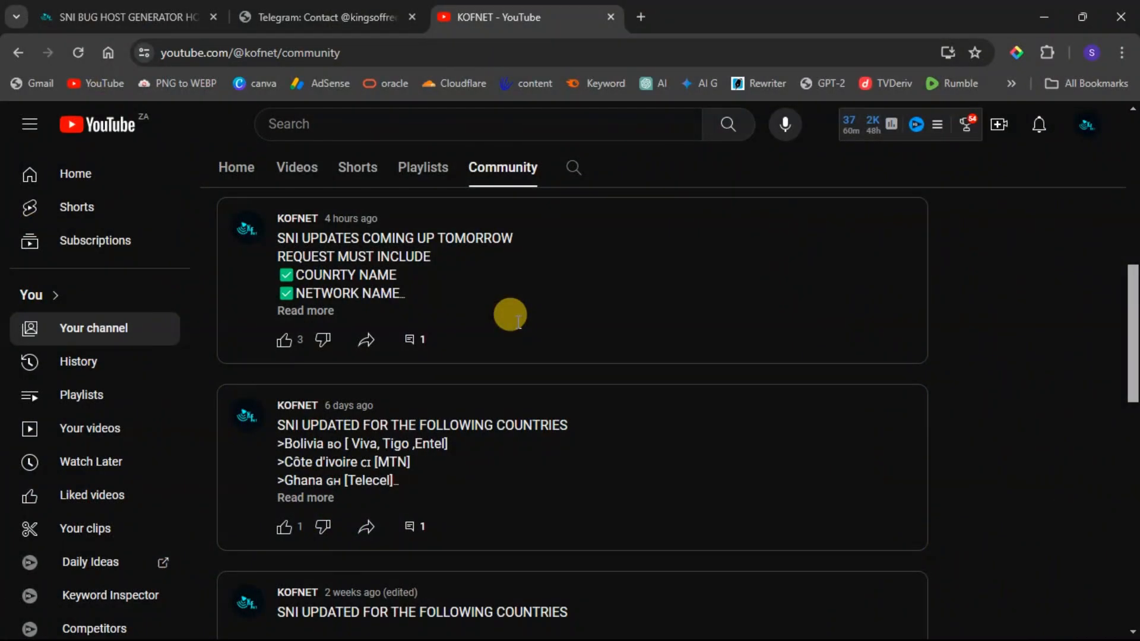
Expand and read the KOFNET community post with the SNI request rules
click(305, 311)
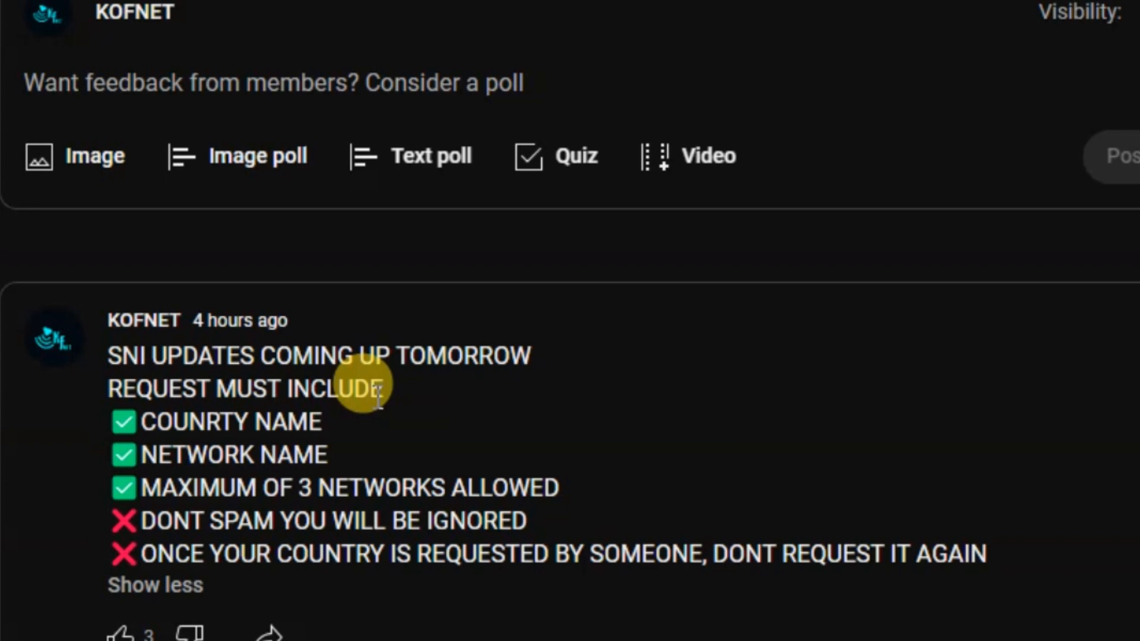
scroll(down, 3)
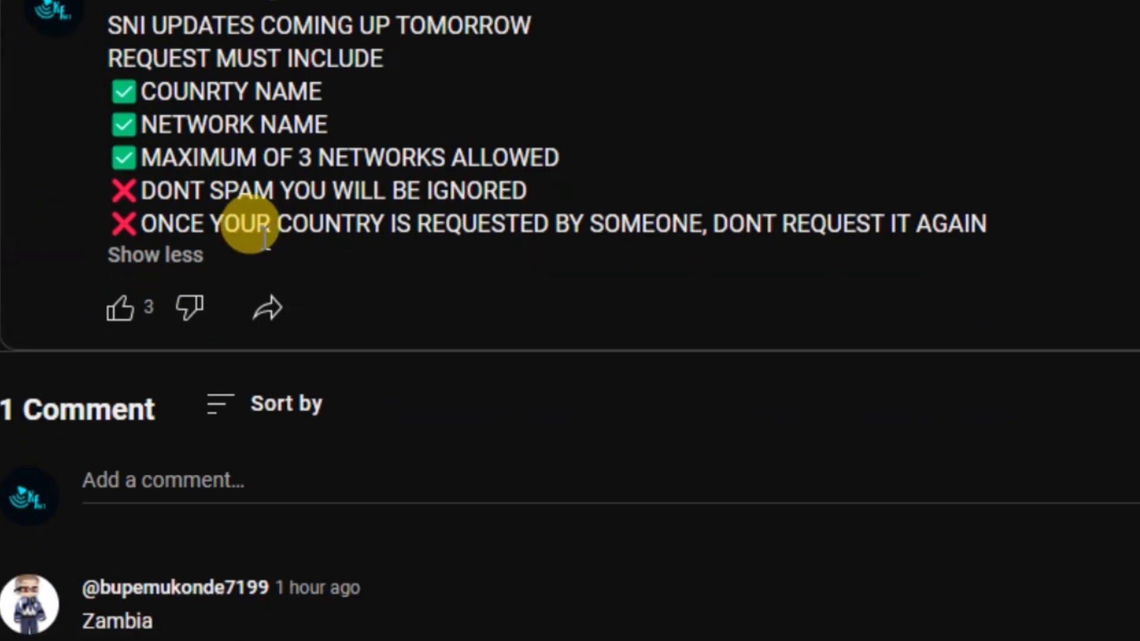
mouse_move(101, 118)
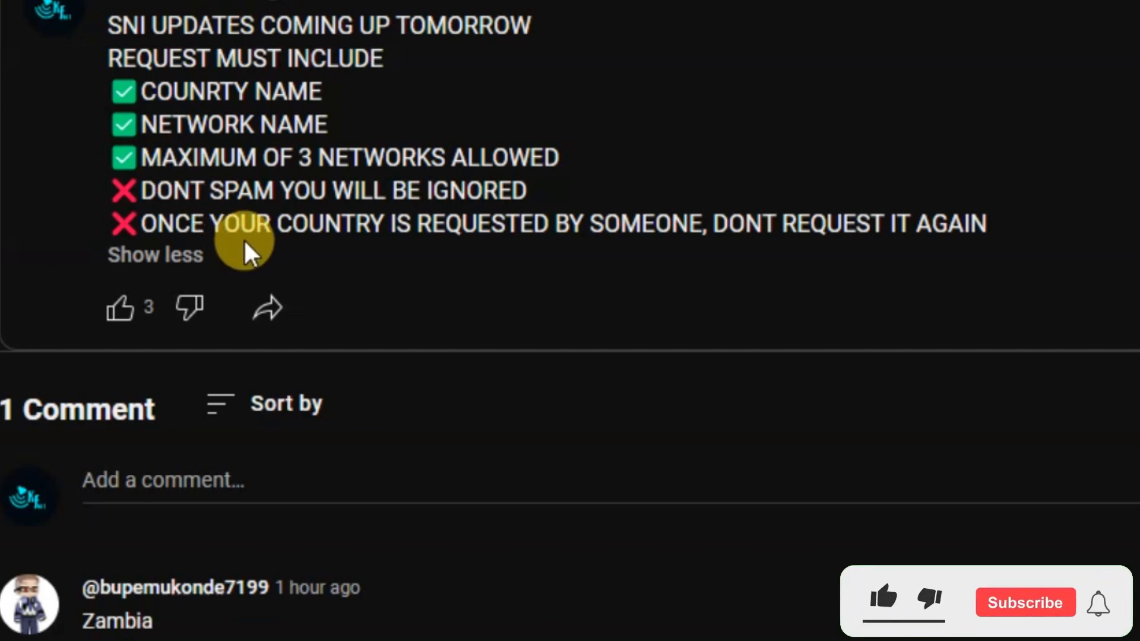
scroll(down, 3)
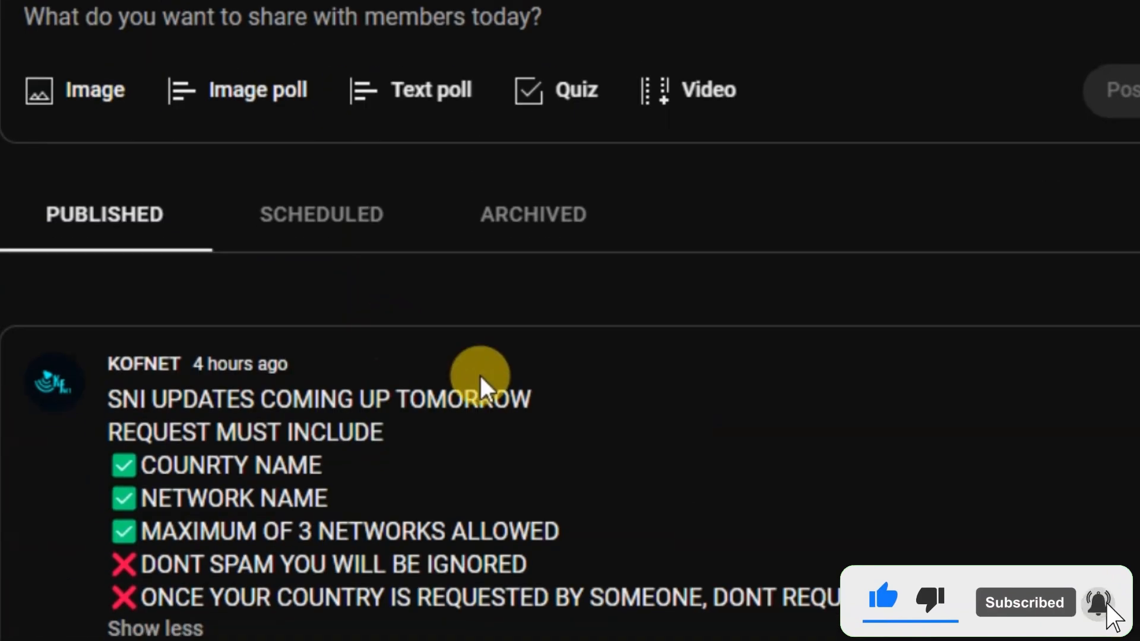
scroll(down, 3)
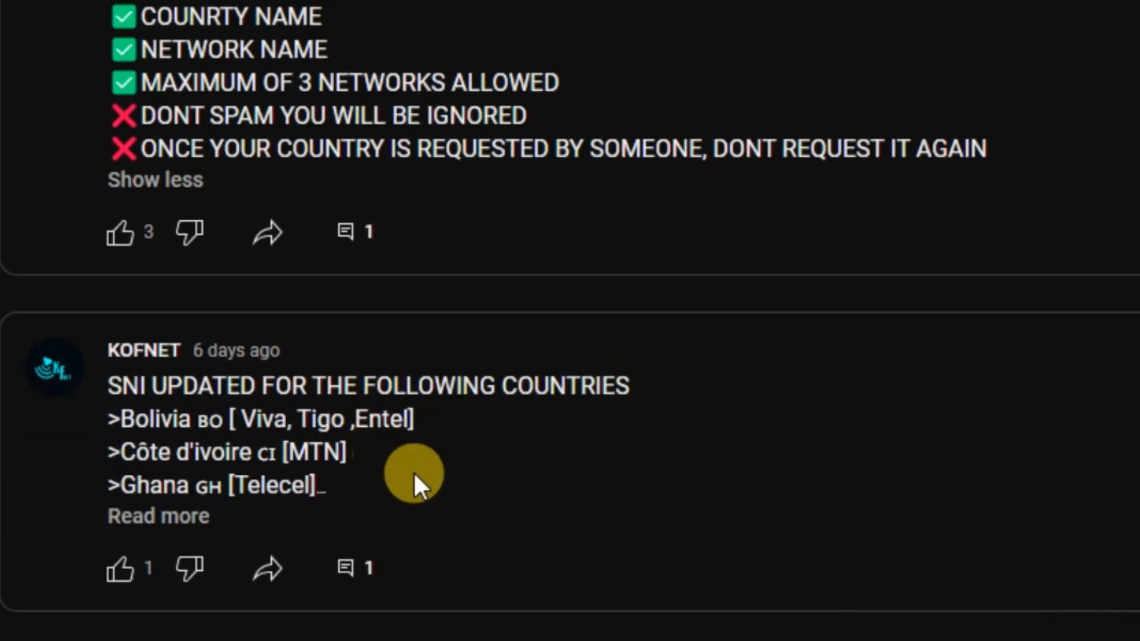
mouse_move(180, 522)
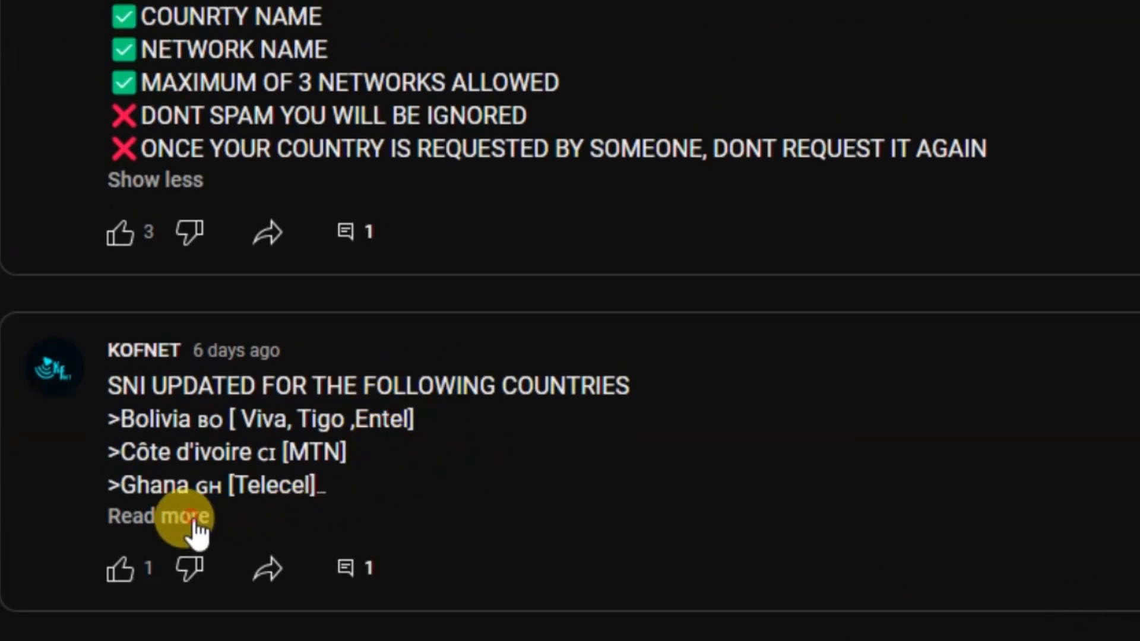
Expand and read the post listing the updated countries and the Zambia comment
click(169, 518)
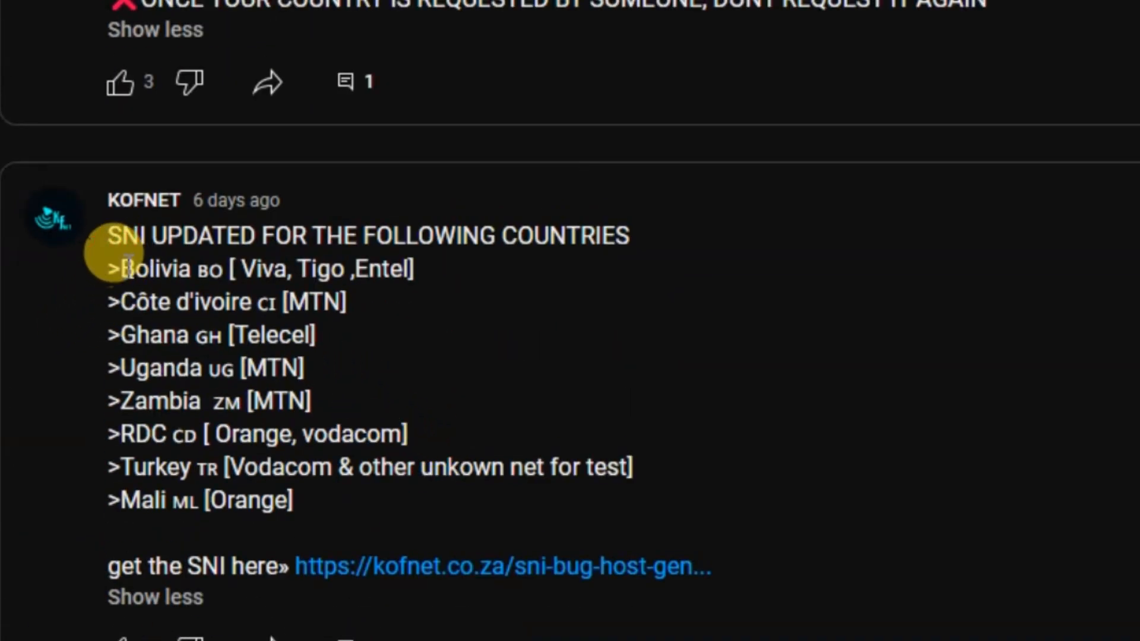
mouse_move(265, 256)
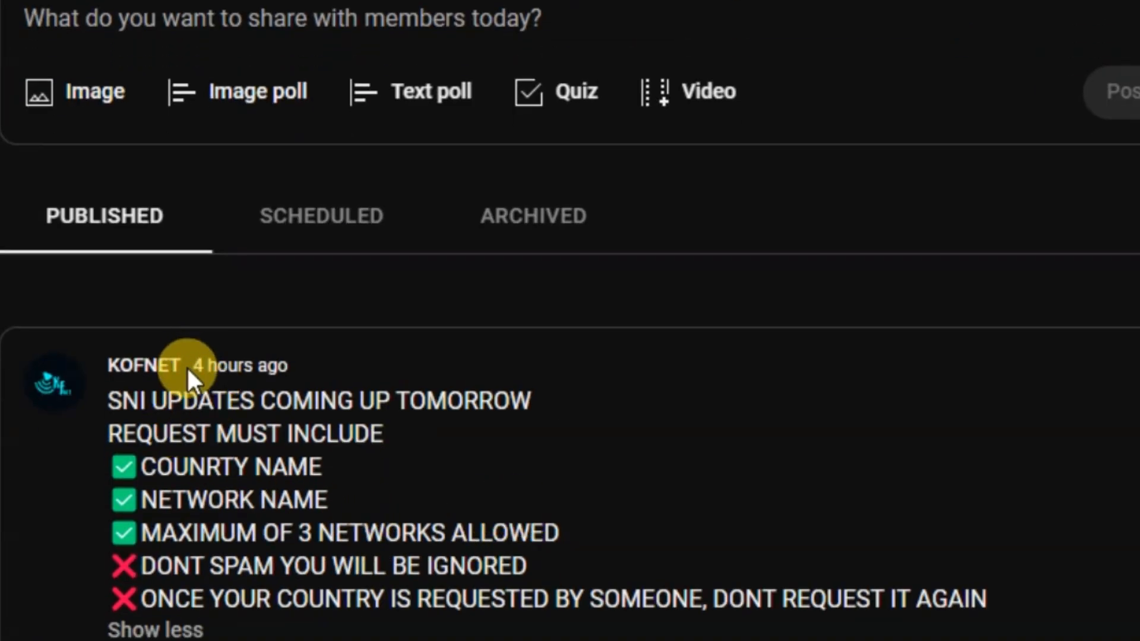
mouse_move(261, 382)
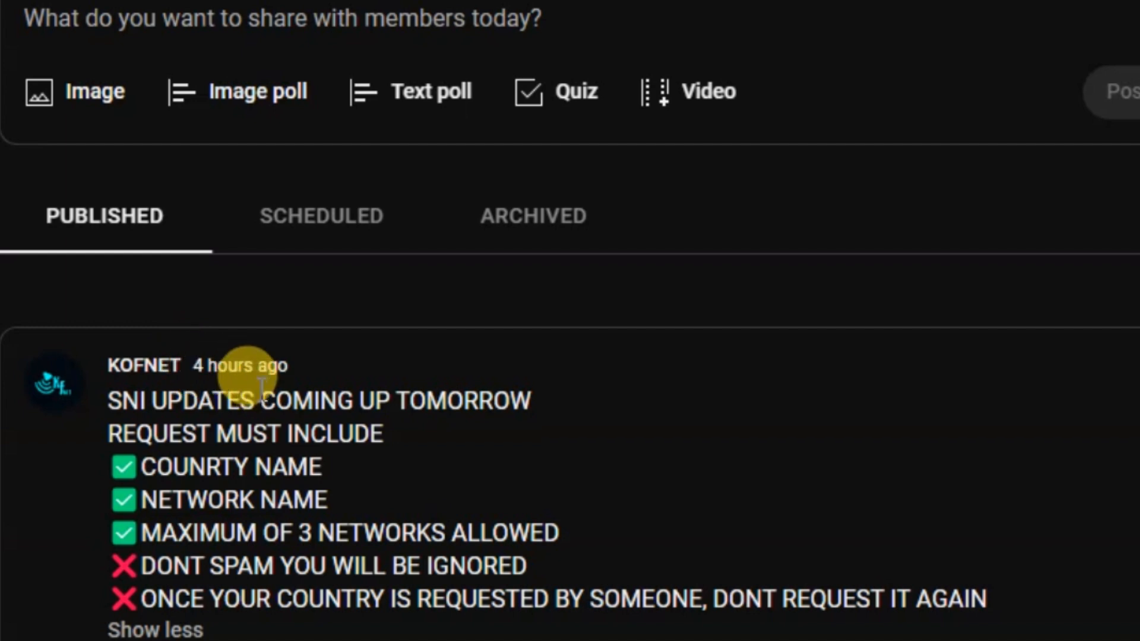
scroll(down, 3)
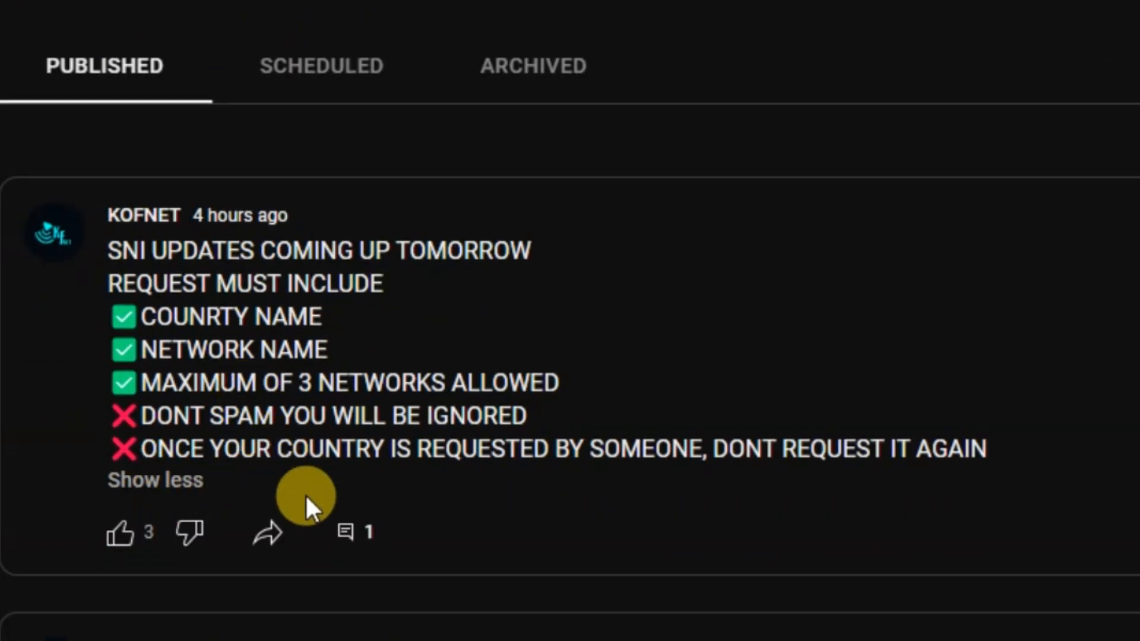
mouse_move(322, 521)
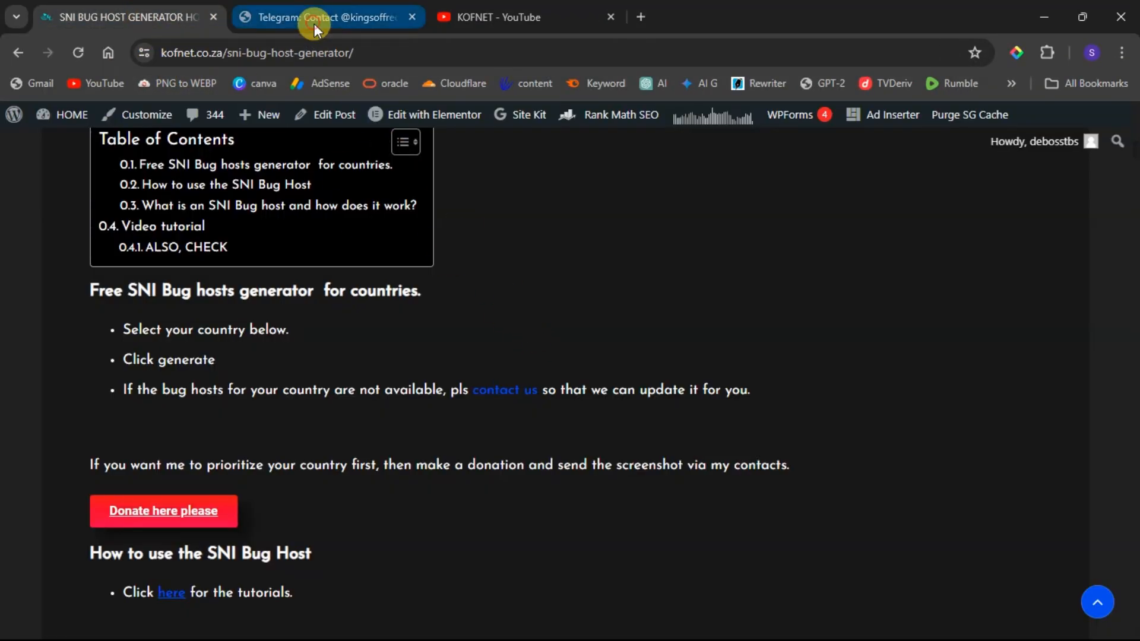
Show the t.me/kingsoffreenetno1 Telegram invite page, then the KOFNET YouTube channel page
click(311, 18)
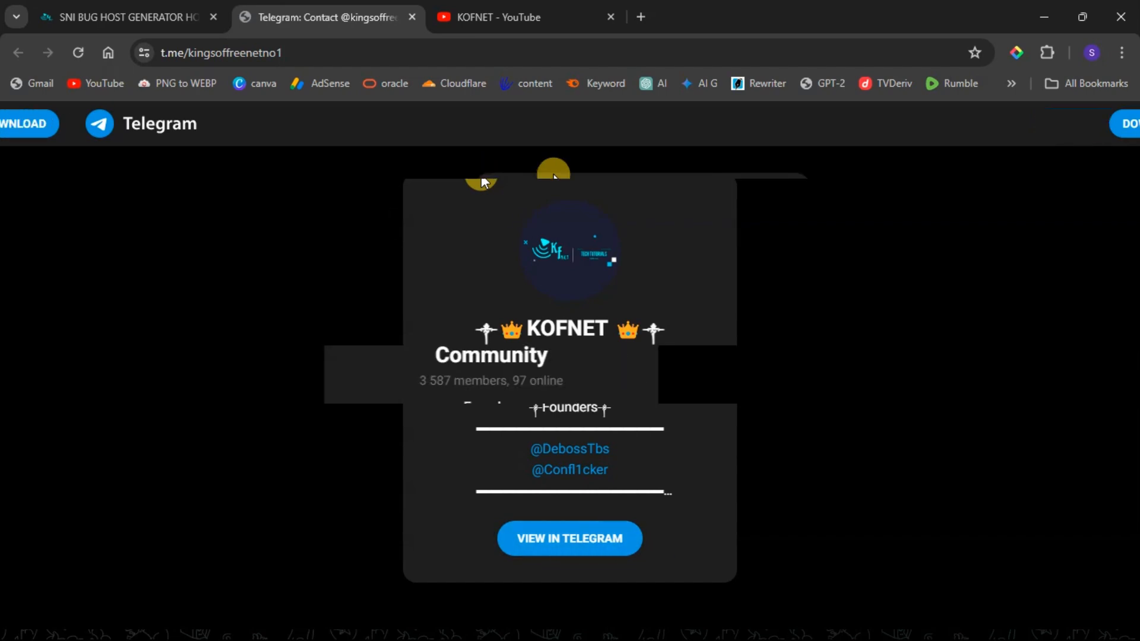
click(503, 17)
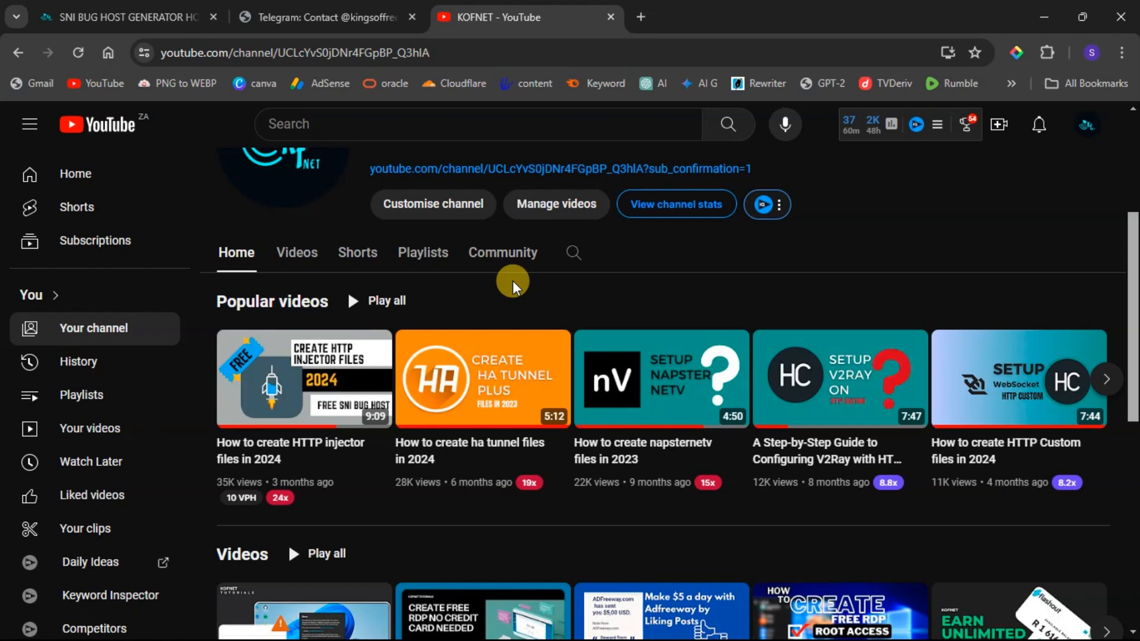
mouse_move(448, 305)
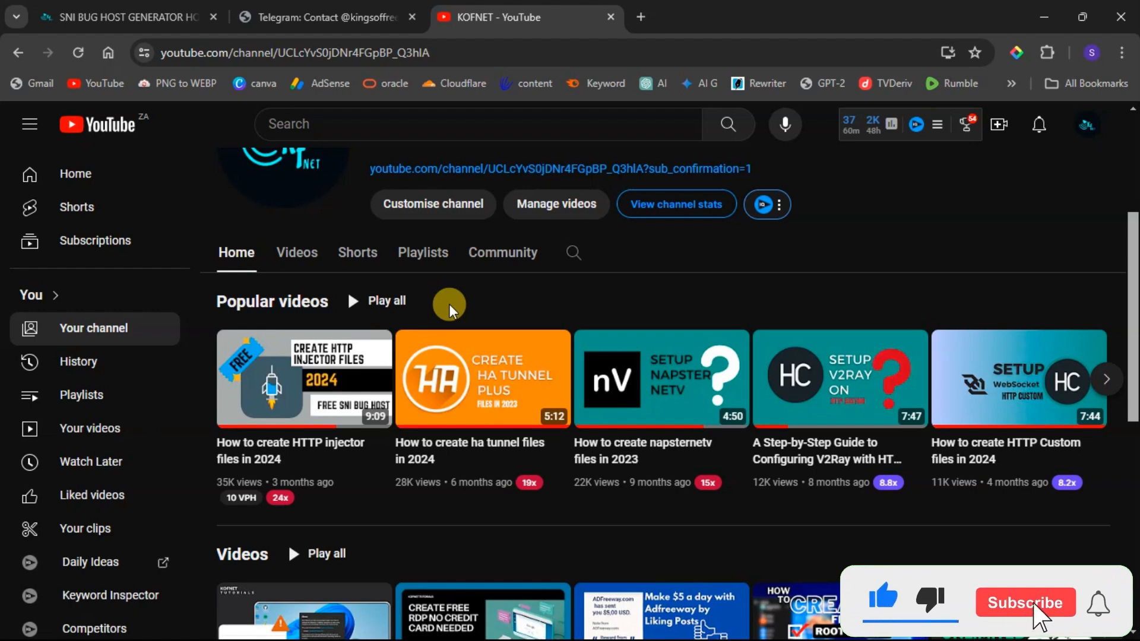
View the KOFNET channel Home page listing its popular videos
click(1025, 603)
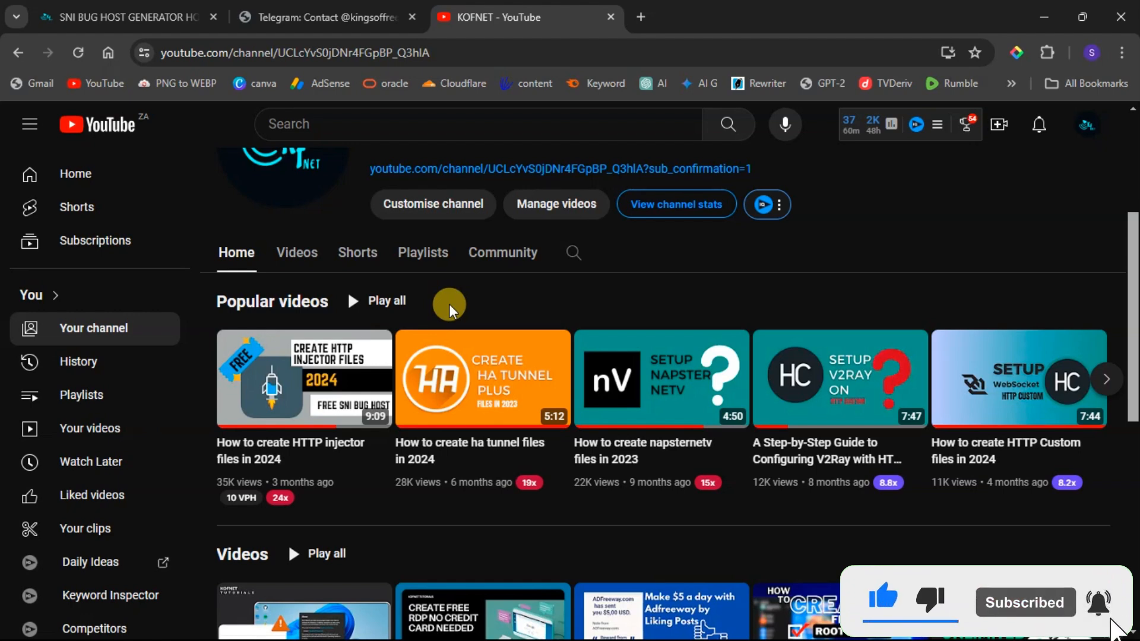